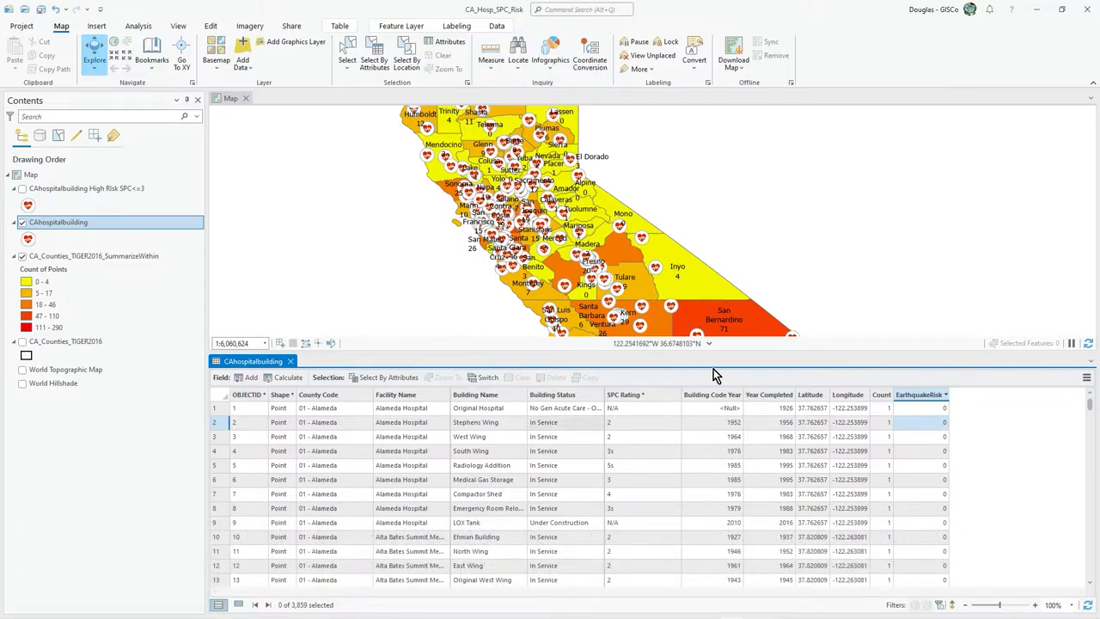
{"action": "mouse_move", "coordinate": [649, 435]}
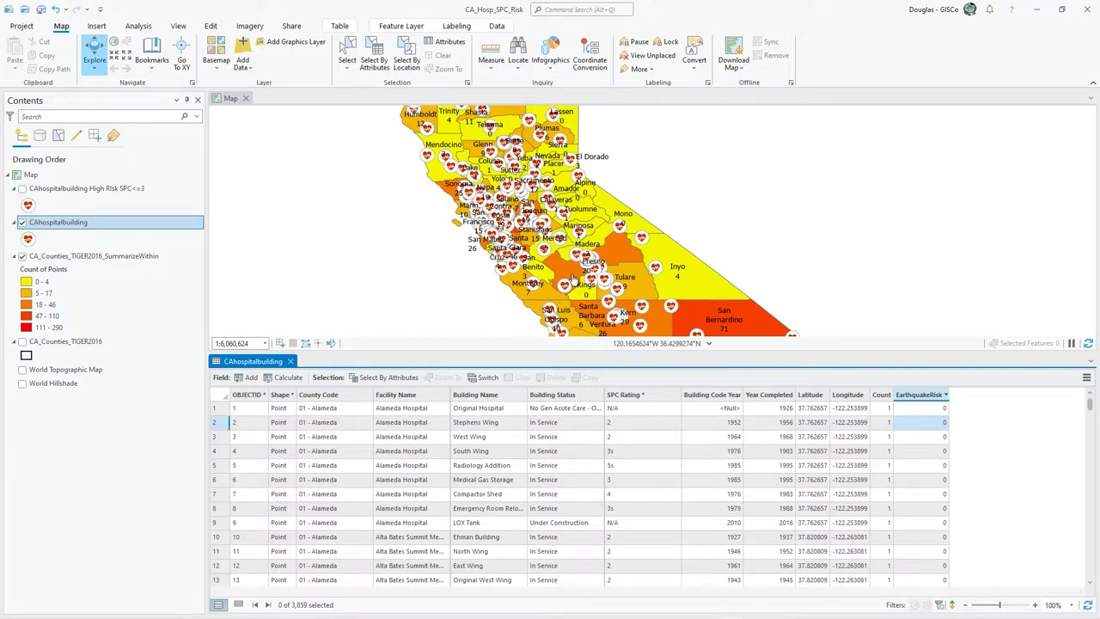
{"action": "mouse_move", "coordinate": [421, 94]}
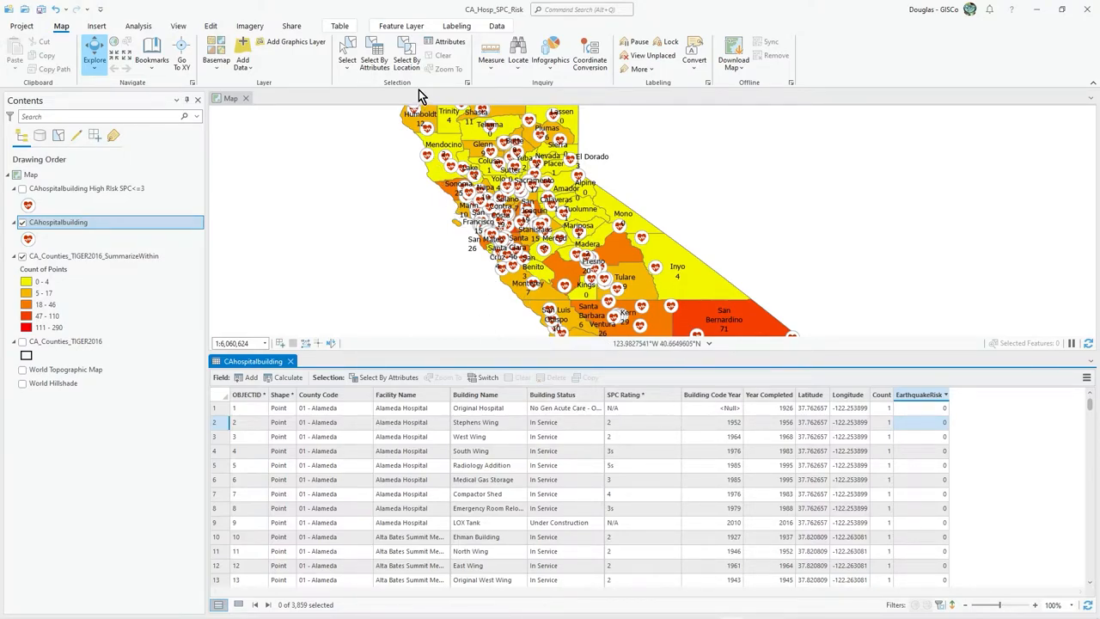
Draft a Select By Attributes query testing SPC Rating less than 2s.
{"action": "left_click", "coordinate": [374, 54]}
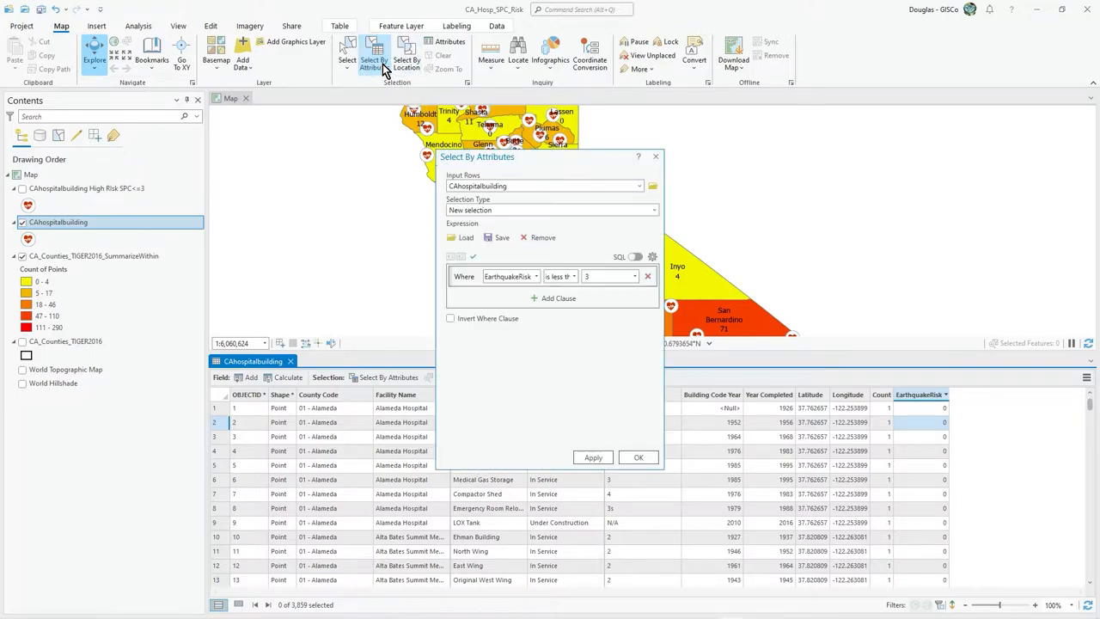
{"action": "left_click", "coordinate": [535, 276]}
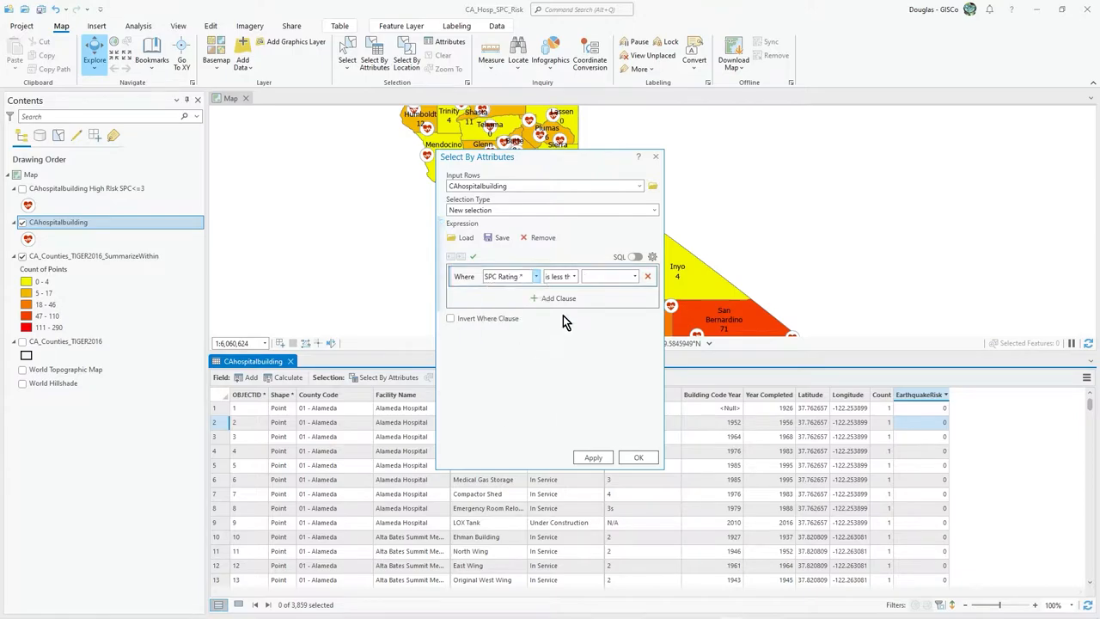
{"action": "left_click", "coordinate": [634, 276]}
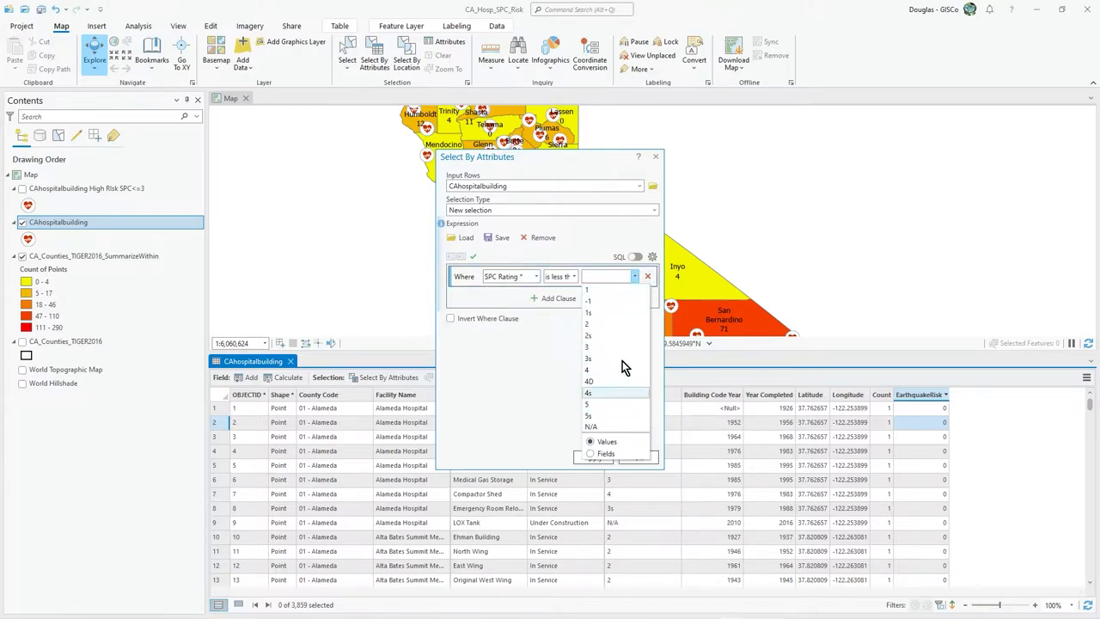
{"action": "mouse_move", "coordinate": [613, 335]}
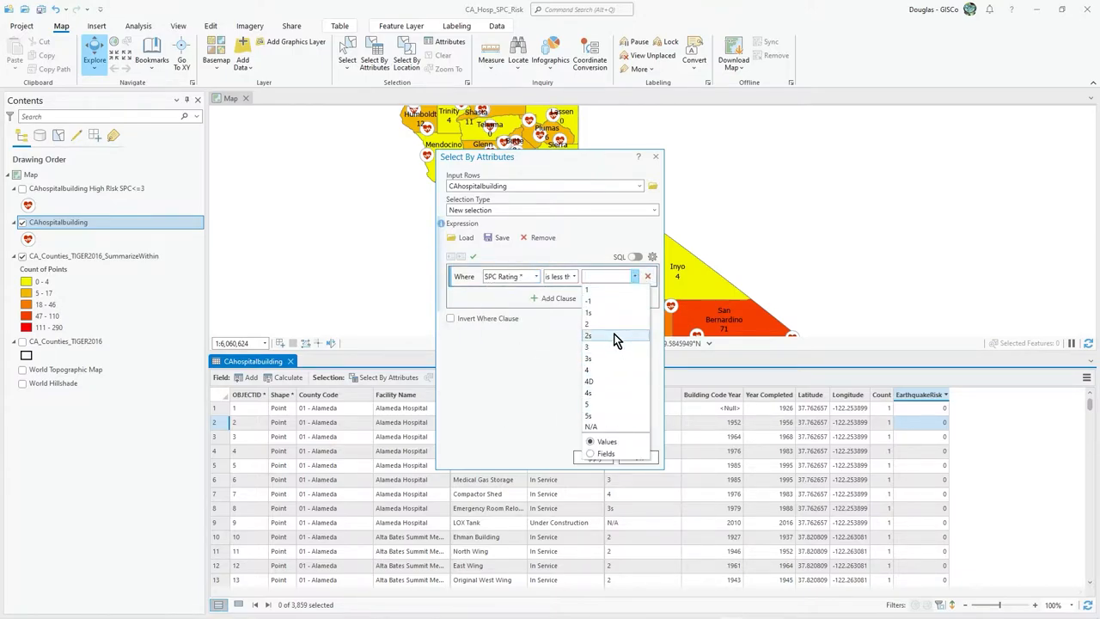
{"action": "left_click", "coordinate": [588, 335]}
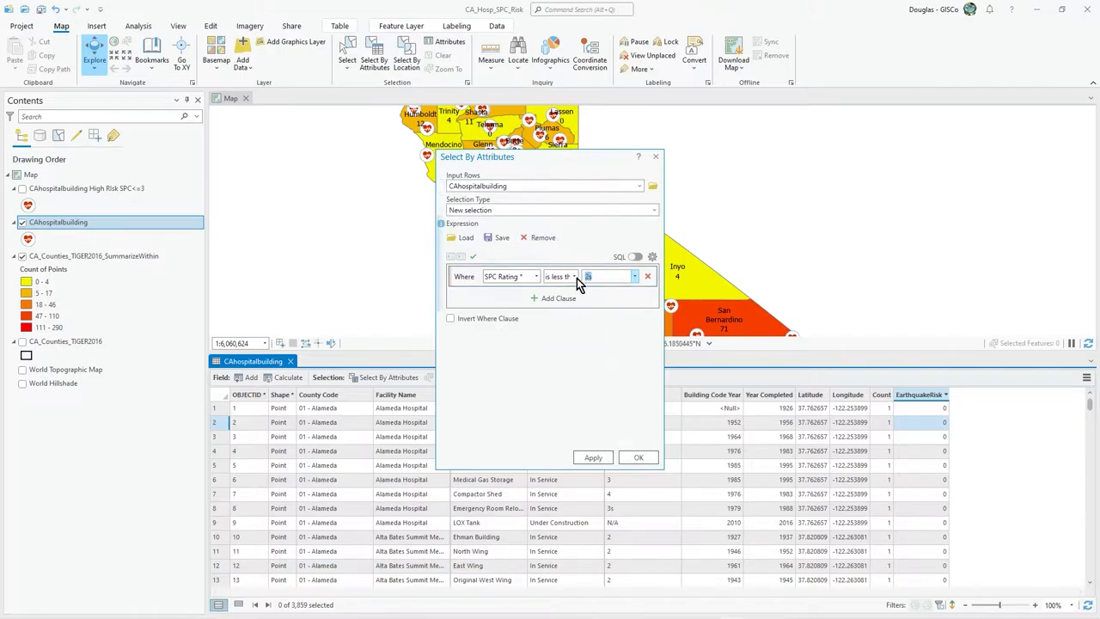
{"action": "mouse_move", "coordinate": [655, 158]}
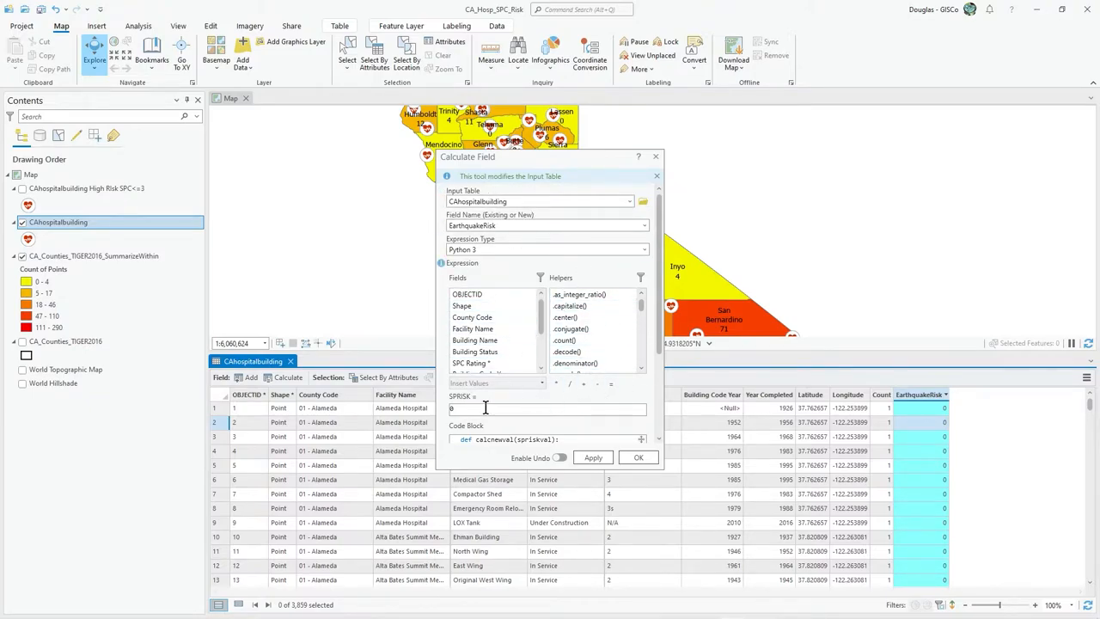
{"action": "mouse_move", "coordinate": [514, 439]}
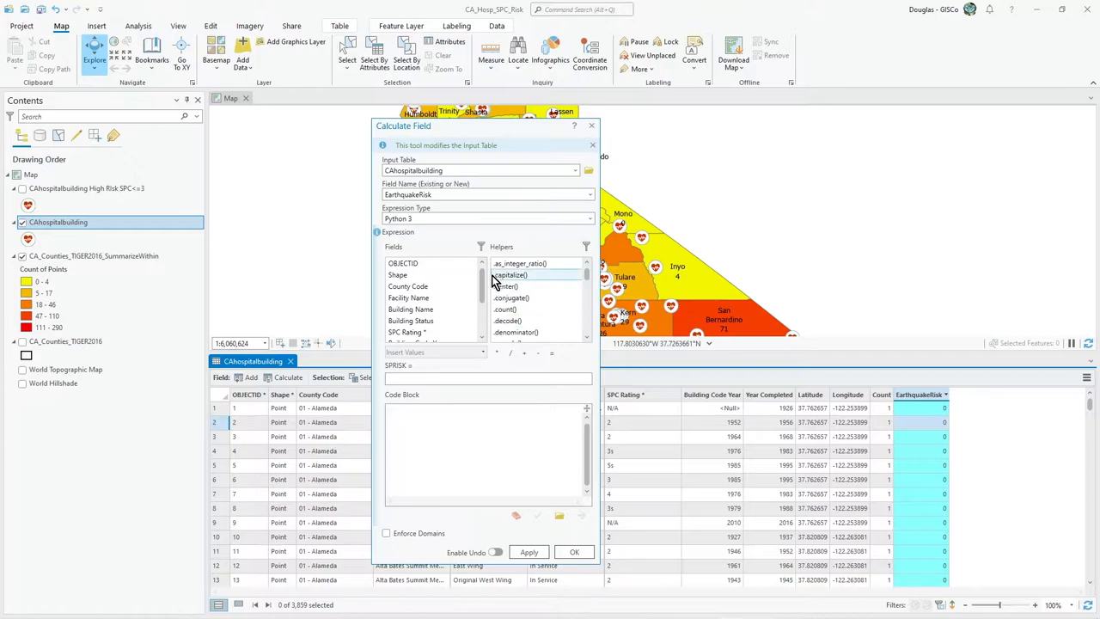
Set Calculate Field to EarthquakeRisk on CAhospitalbuilding with Python 3 and a blank expression.
{"action": "scroll", "scroll_direction": "down", "scroll_amount": 3}
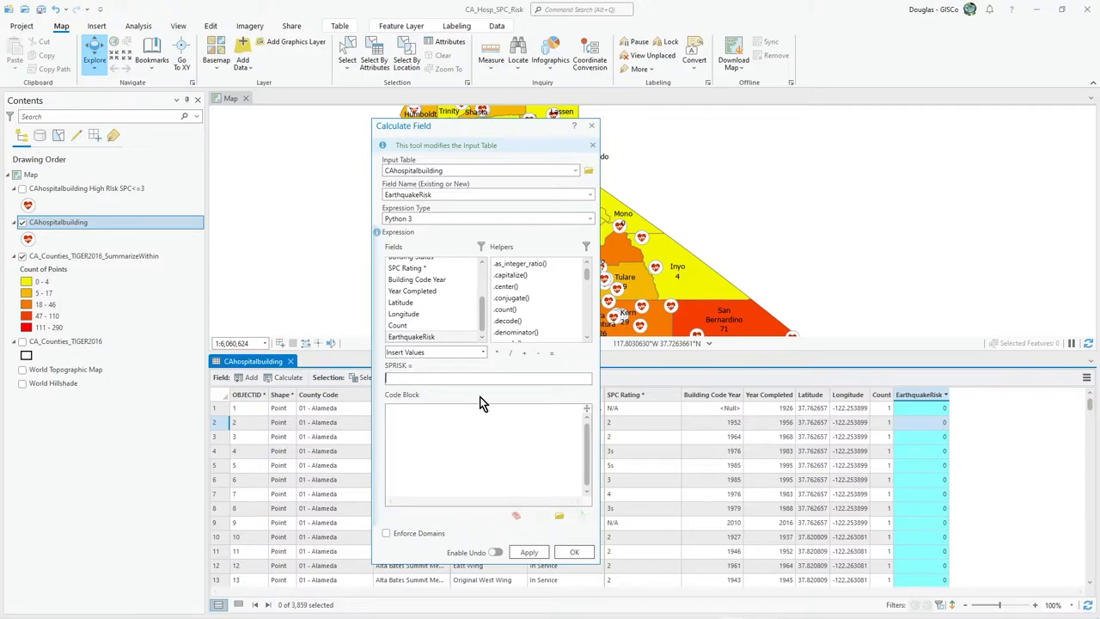
{"action": "mouse_move", "coordinate": [430, 356]}
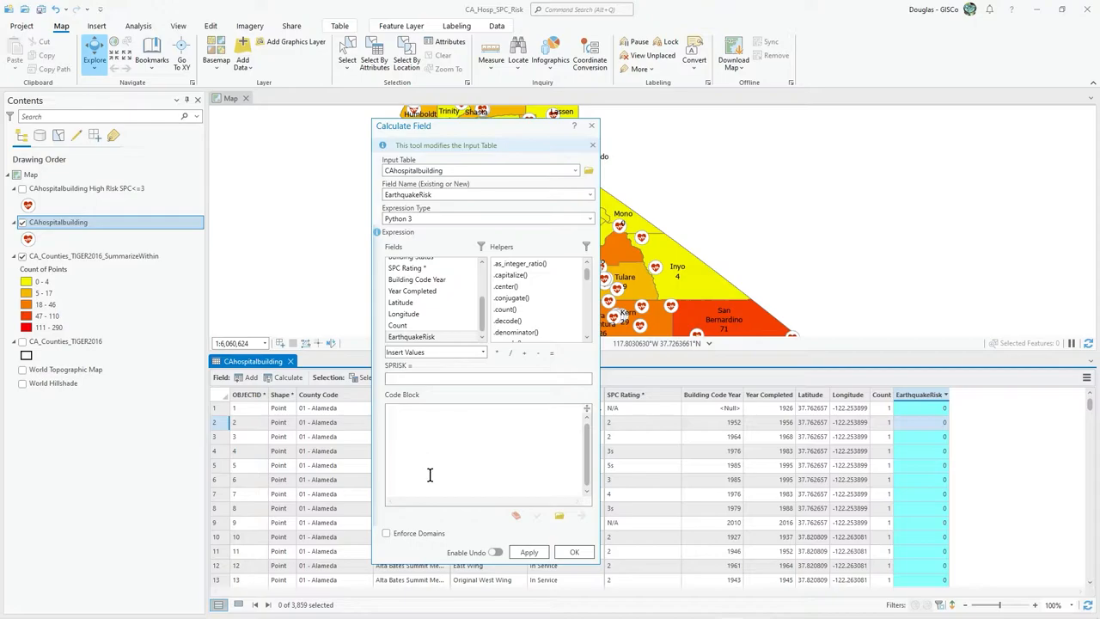
{"action": "mouse_move", "coordinate": [481, 430]}
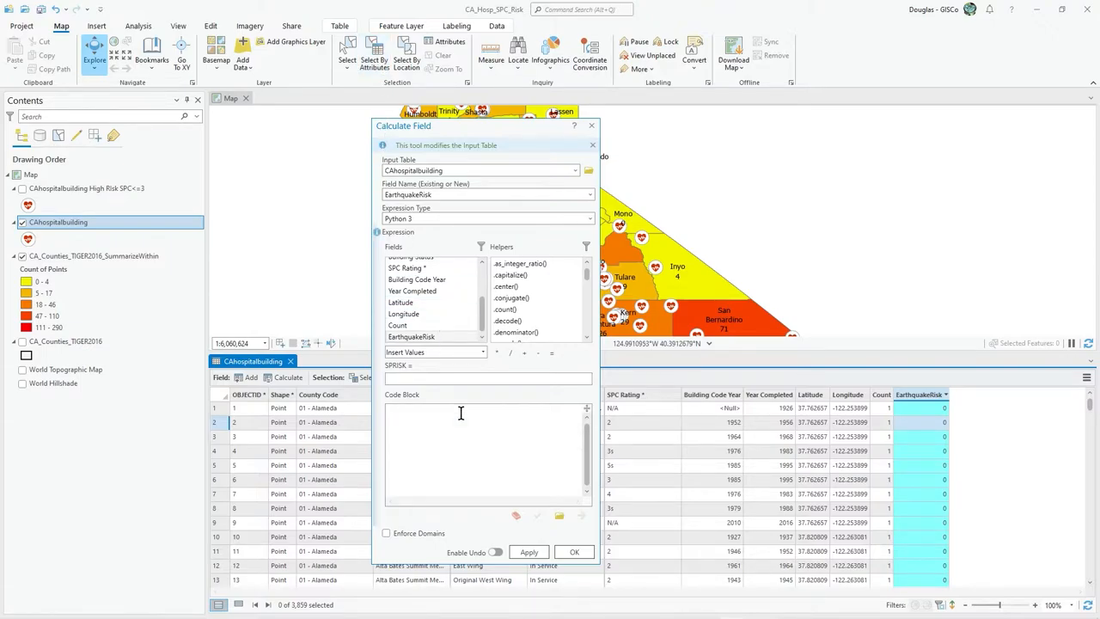
{"action": "left_click", "coordinate": [488, 378]}
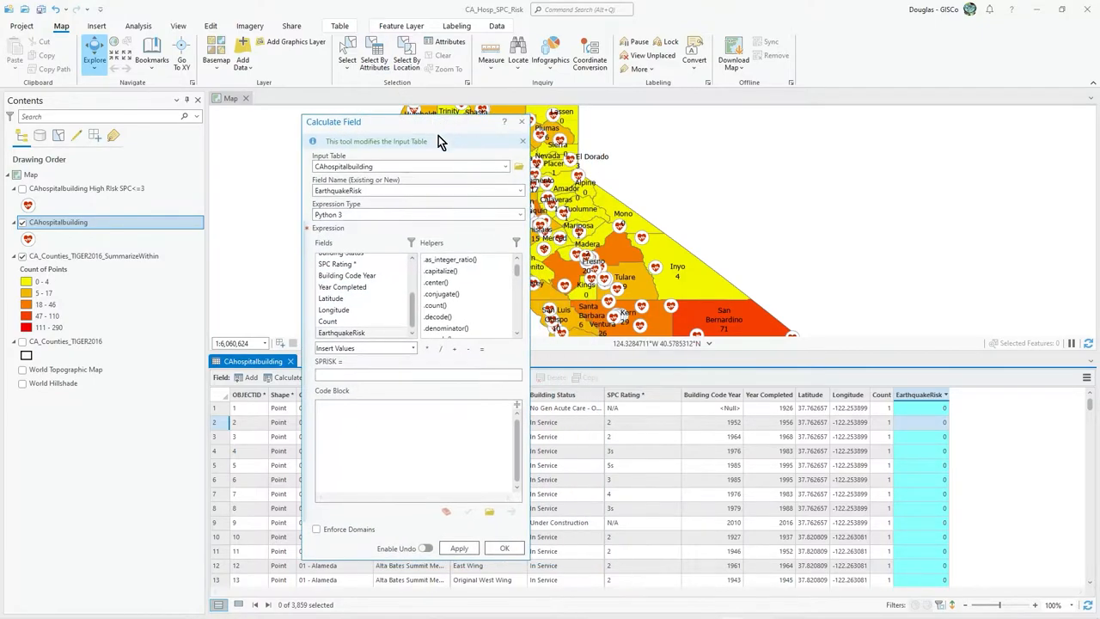
{"action": "mouse_move", "coordinate": [630, 418]}
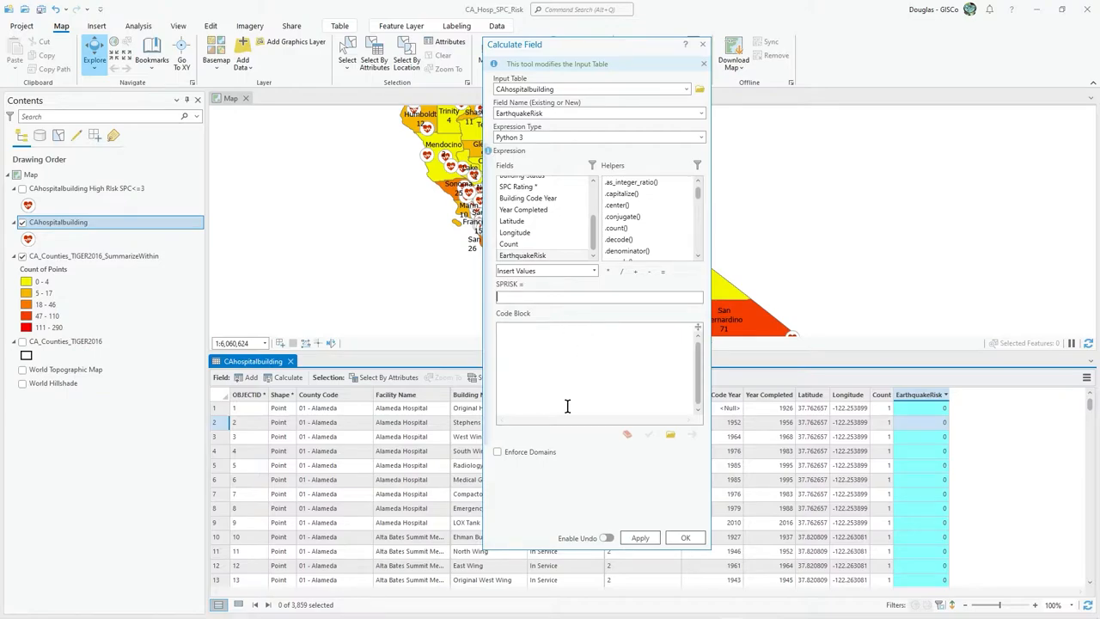
{"action": "mouse_move", "coordinate": [584, 329]}
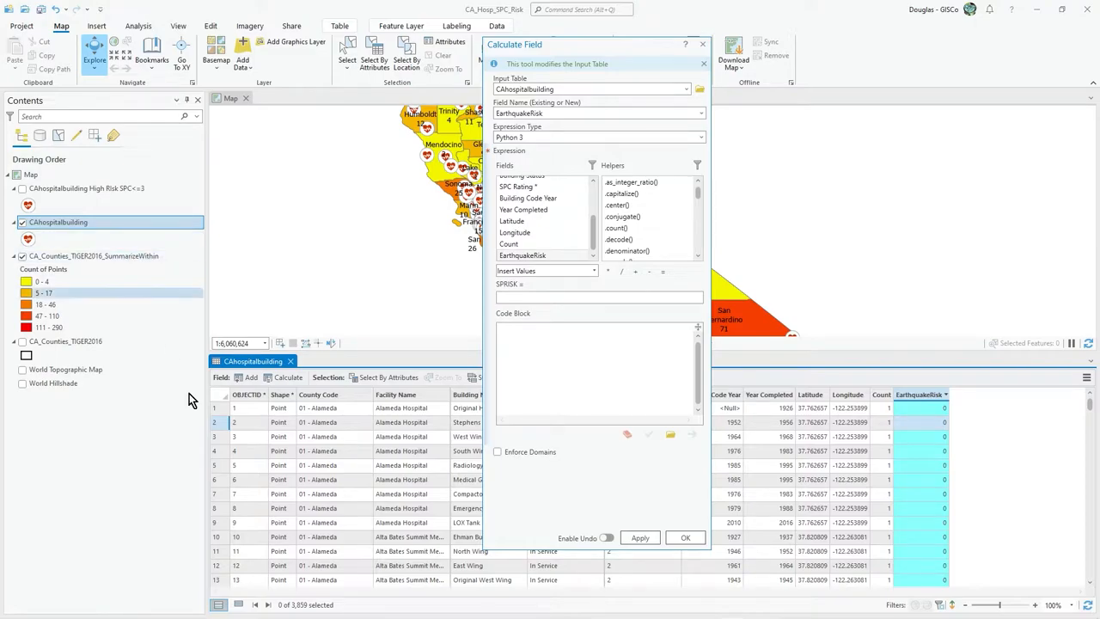
{"action": "left_click", "coordinate": [597, 297]}
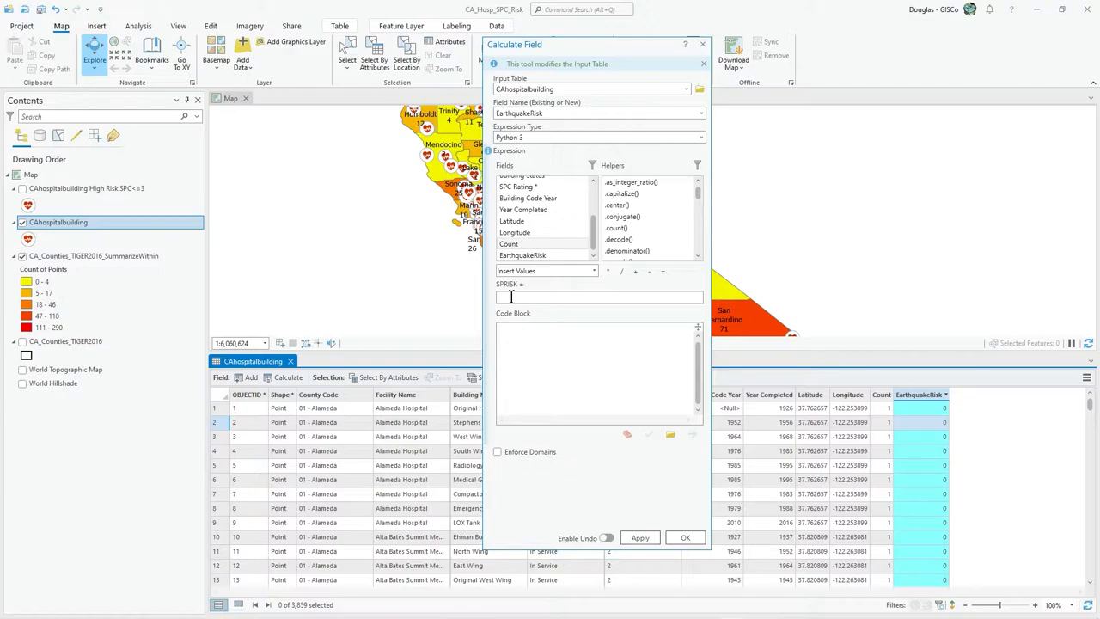
Enter the EarthquakeRisk expression calcnewval(!SPC_Rating__!).
{"action": "type", "text": "calcnewval("}
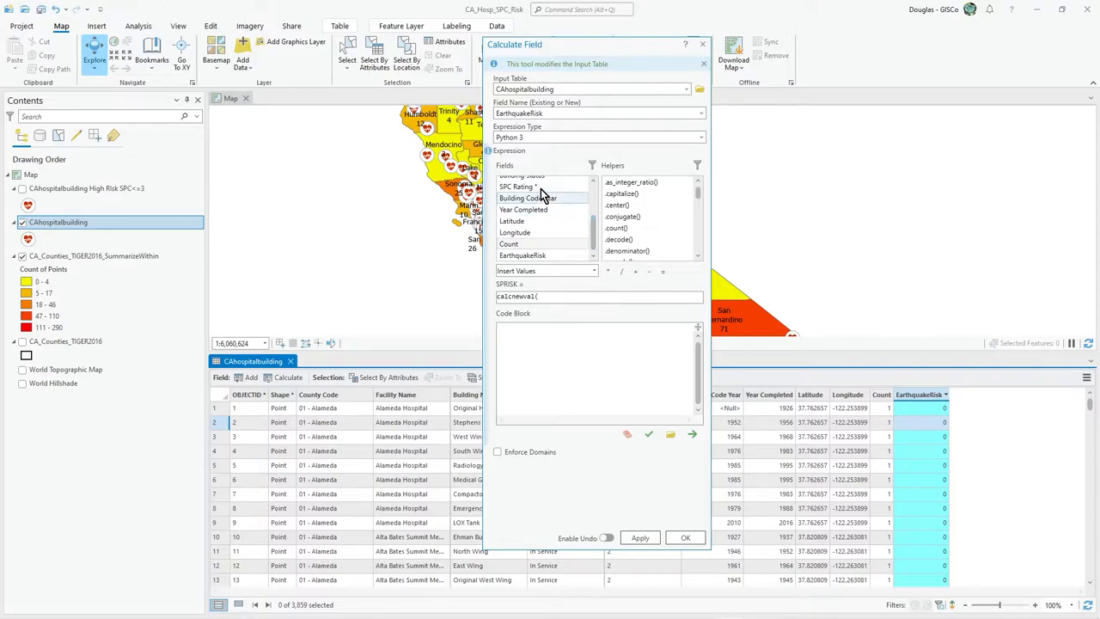
{"action": "double_click", "coordinate": [518, 186]}
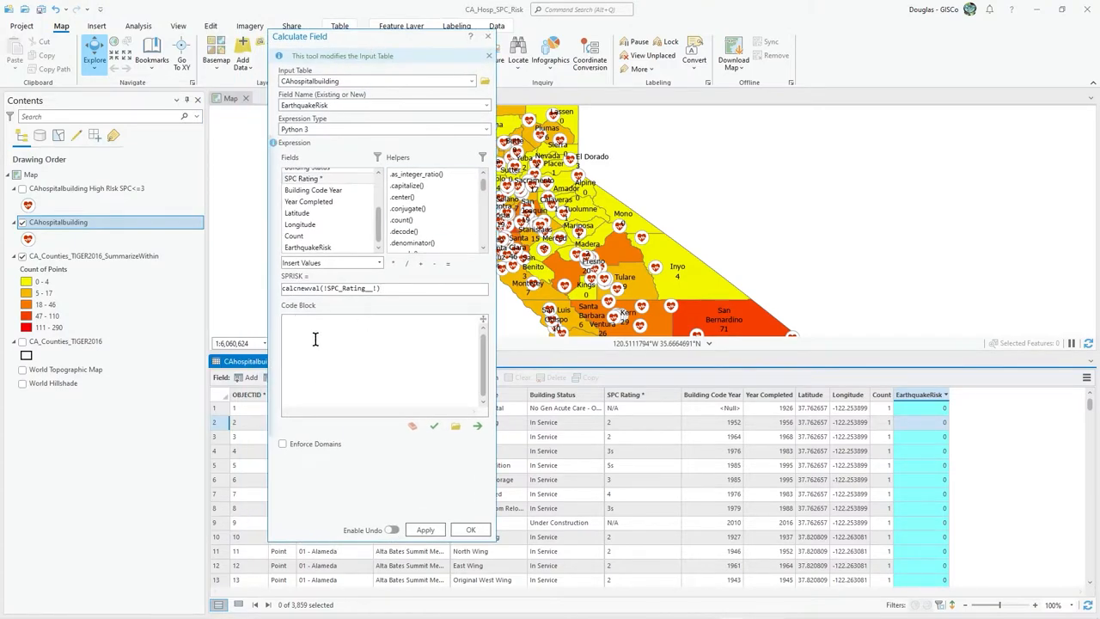
Type the code block header def calcnewval(spriskval):, correcting the parameter name.
{"action": "type", "text": "def c"}
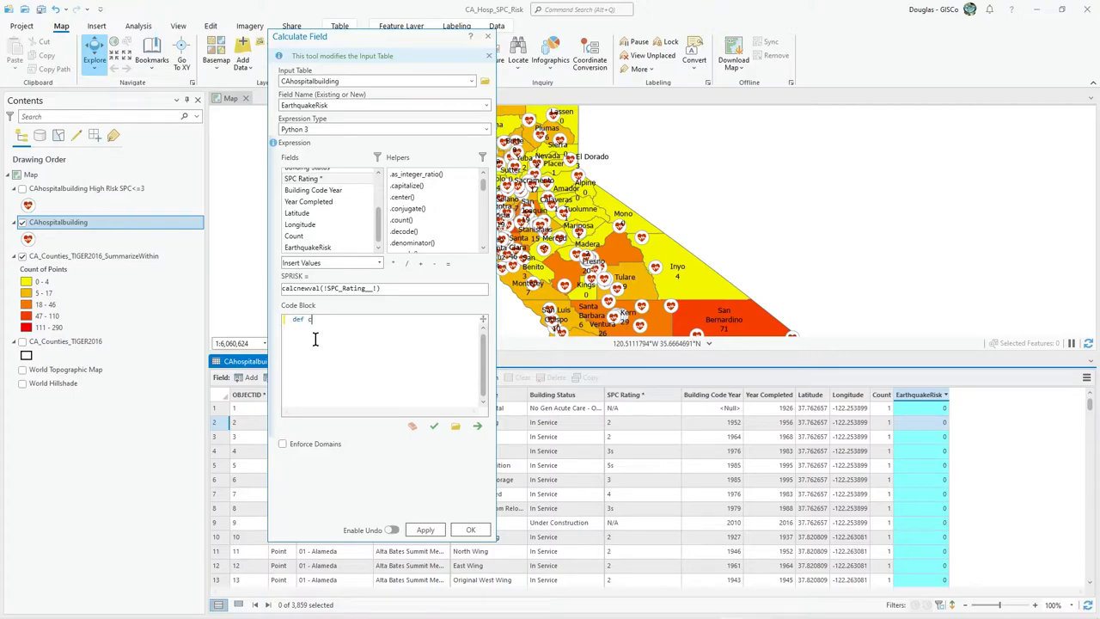
{"action": "type", "text": "alcnew"}
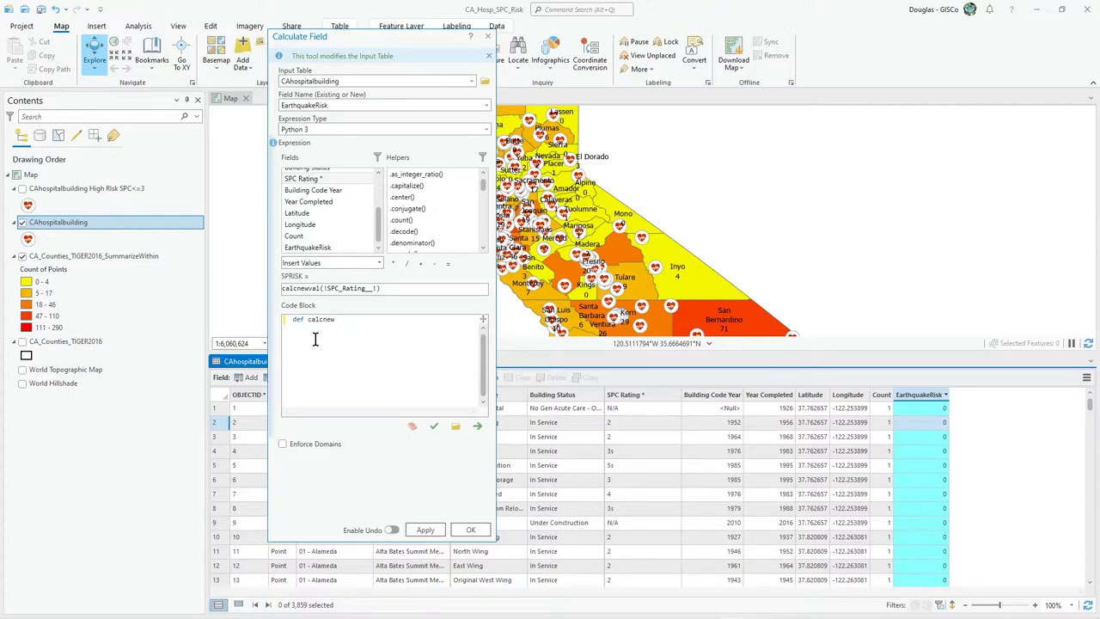
{"action": "type", "text": "val"}
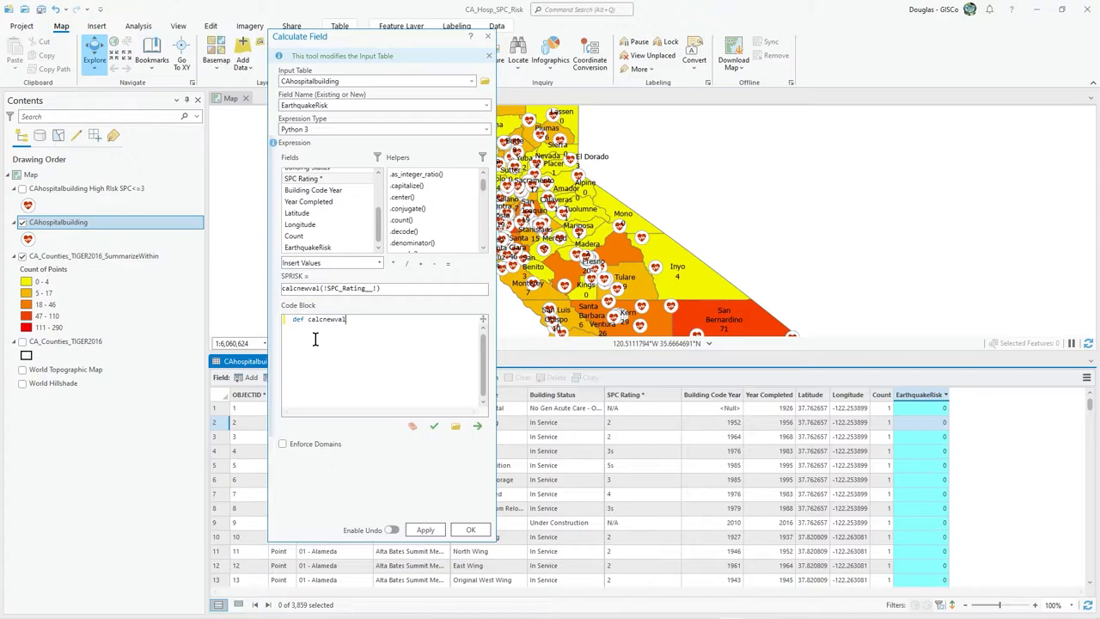
{"action": "type", "text": "(spcrisk"}
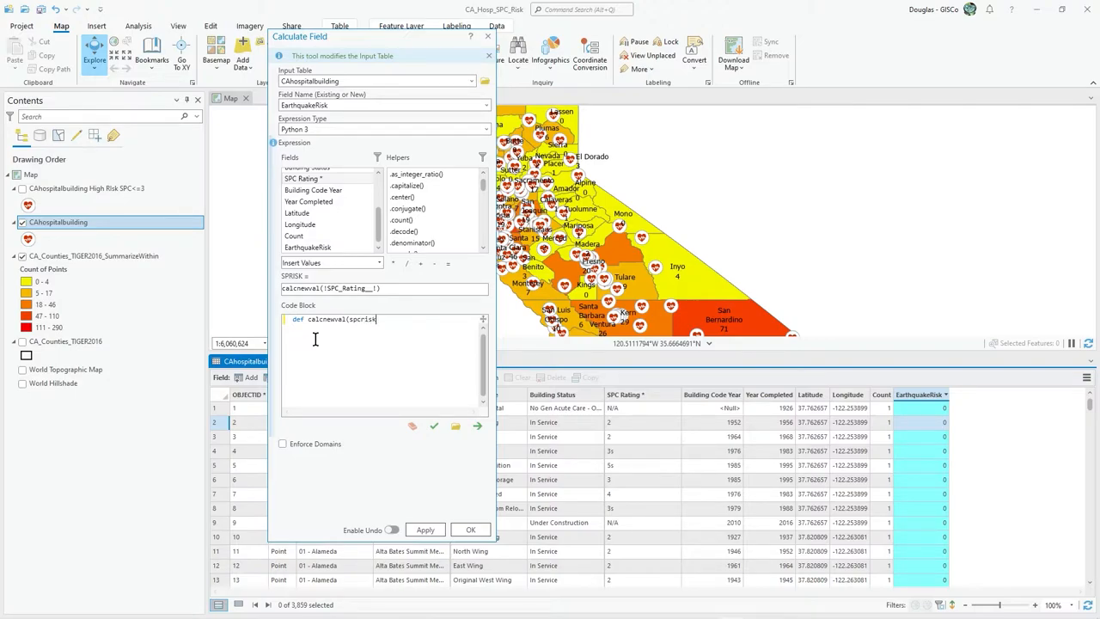
{"action": "key", "text": "Backspace"}
{"action": "type", "text": "val"}
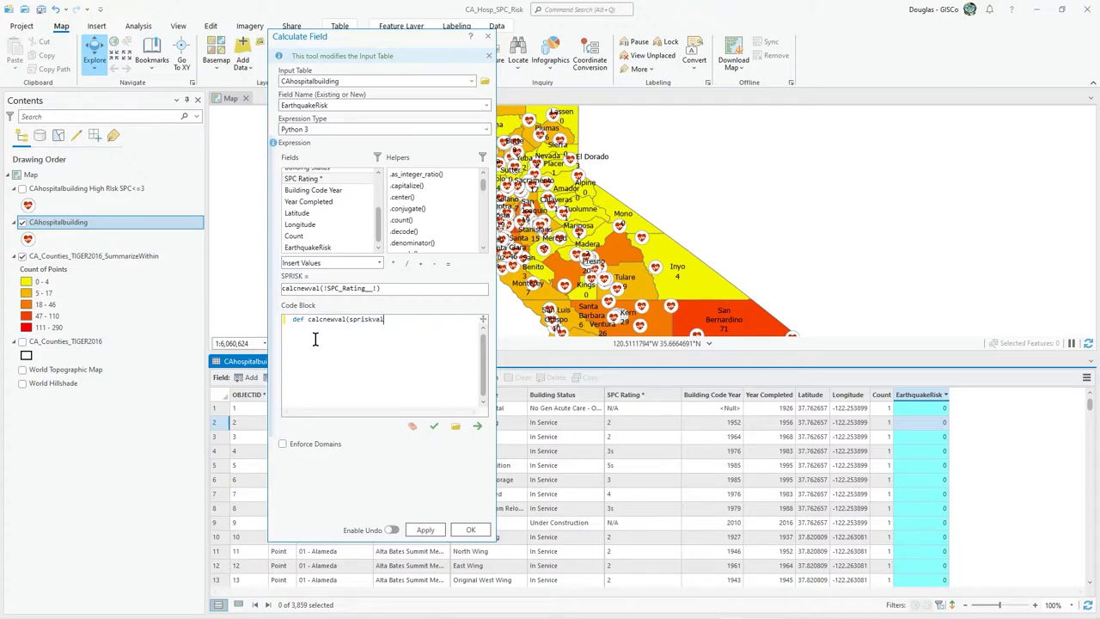
{"action": "type", "text": ")"}
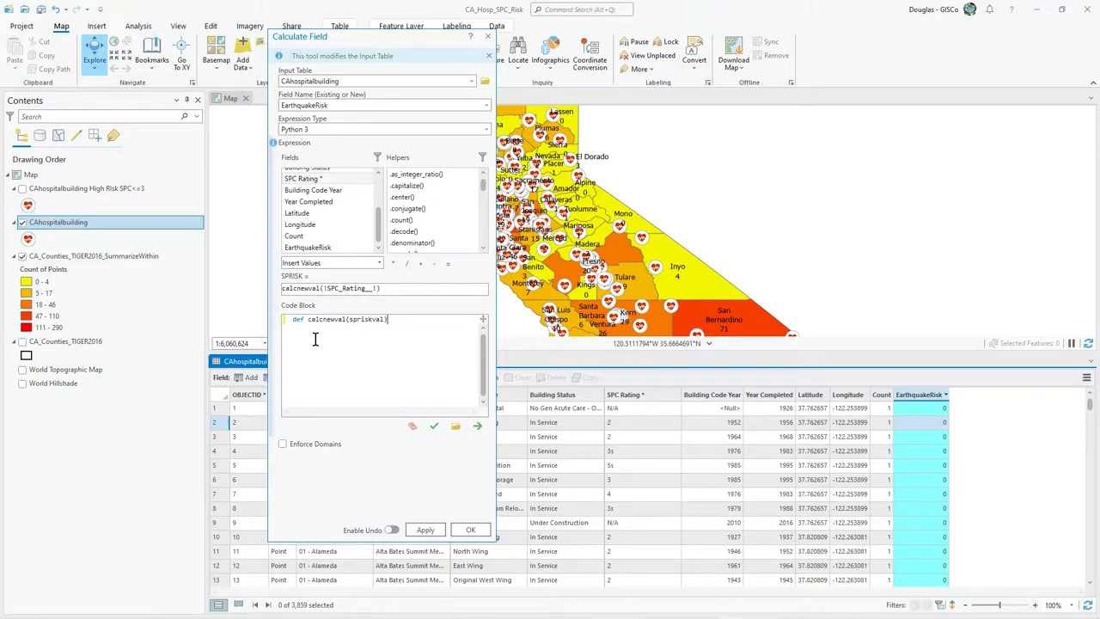
{"action": "type", "text": ";"}
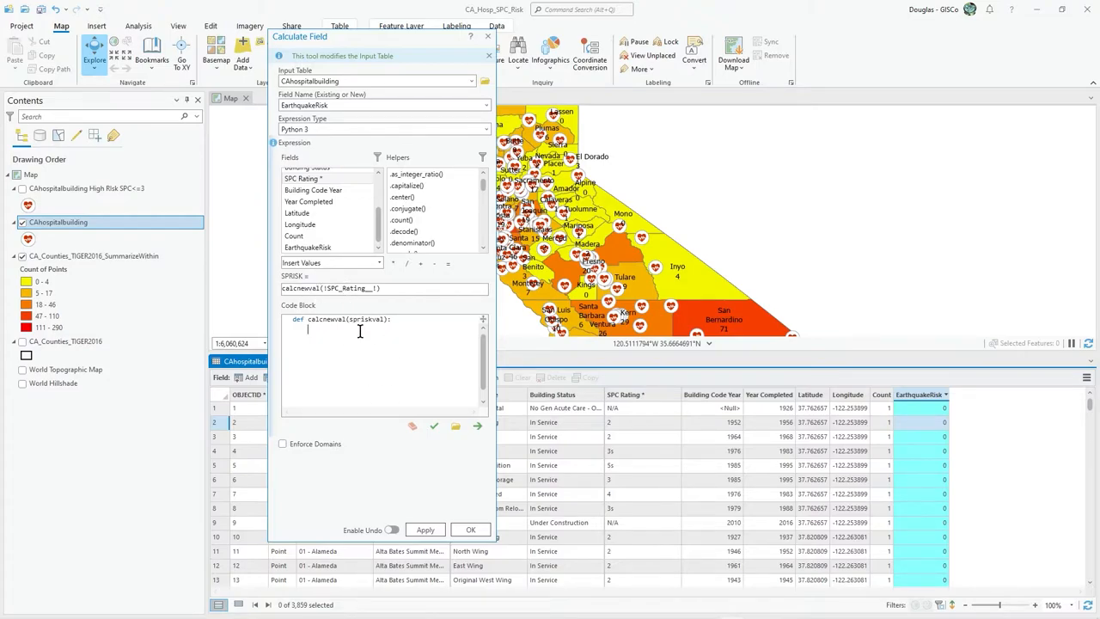
{"action": "mouse_move", "coordinate": [334, 356]}
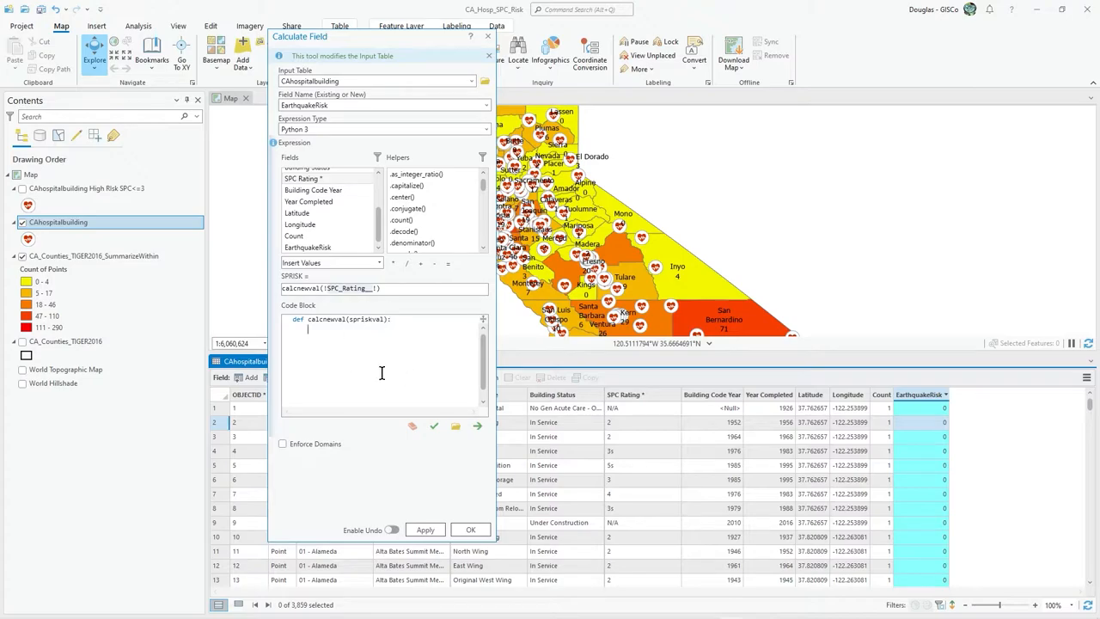
{"action": "mouse_move", "coordinate": [313, 355]}
{"action": "type", "text": "newspcval"}
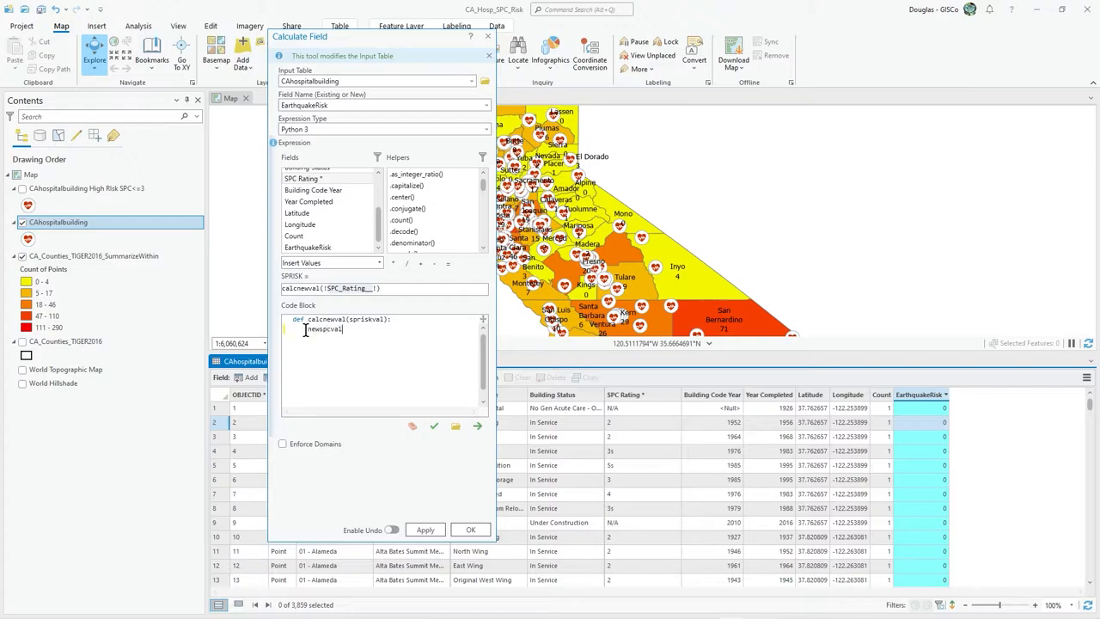
Add newspcval=0 as the first indented line of calcnewval.
{"action": "type", "text": "=0"}
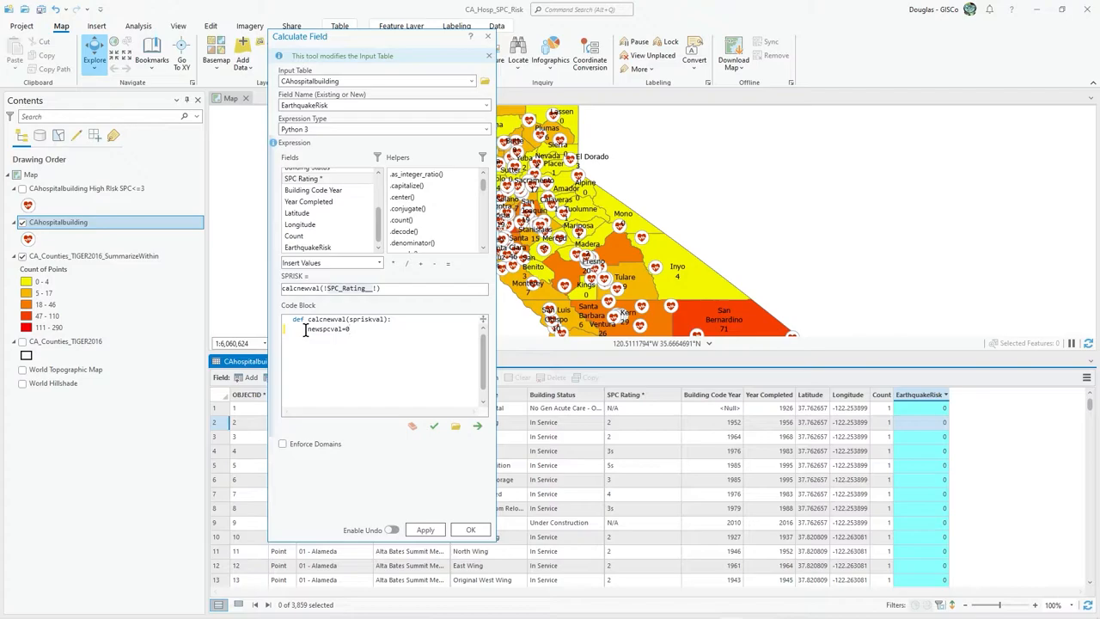
{"action": "left_click", "coordinate": [306, 340]}
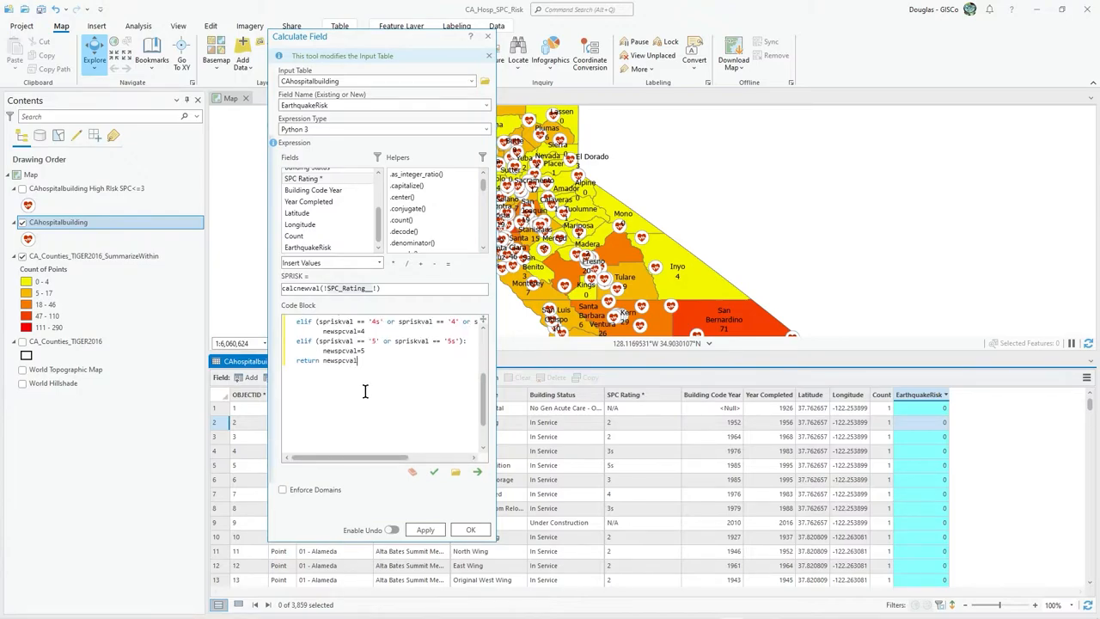
Scroll the code block to find the misindented 'return newspcval' on line 15.
{"action": "scroll", "scroll_direction": "up", "scroll_amount": 3}
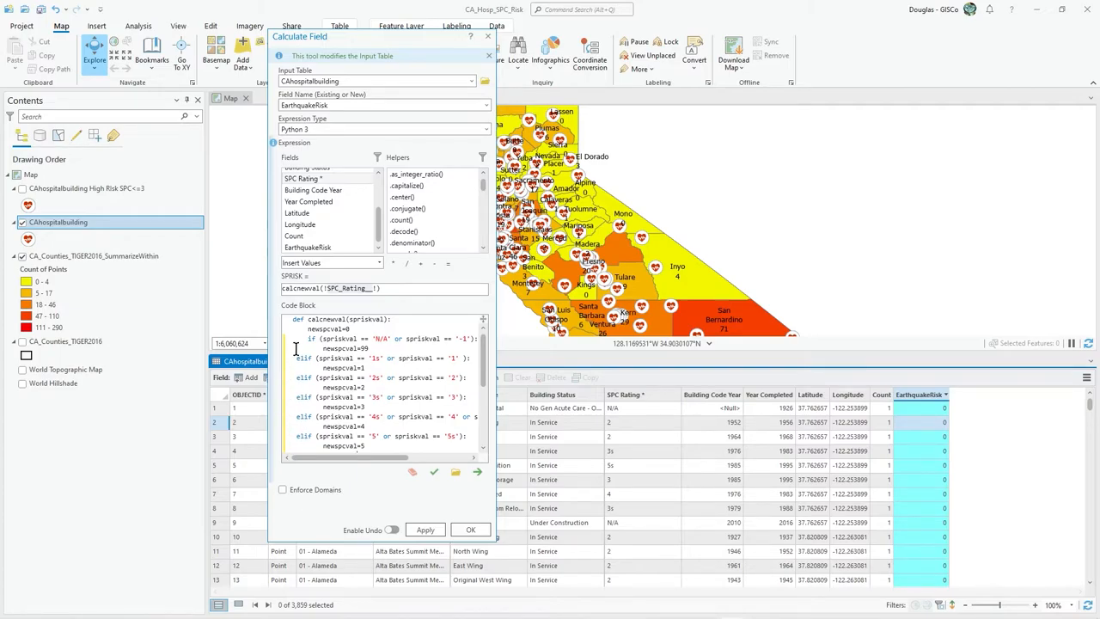
{"action": "mouse_move", "coordinate": [364, 390]}
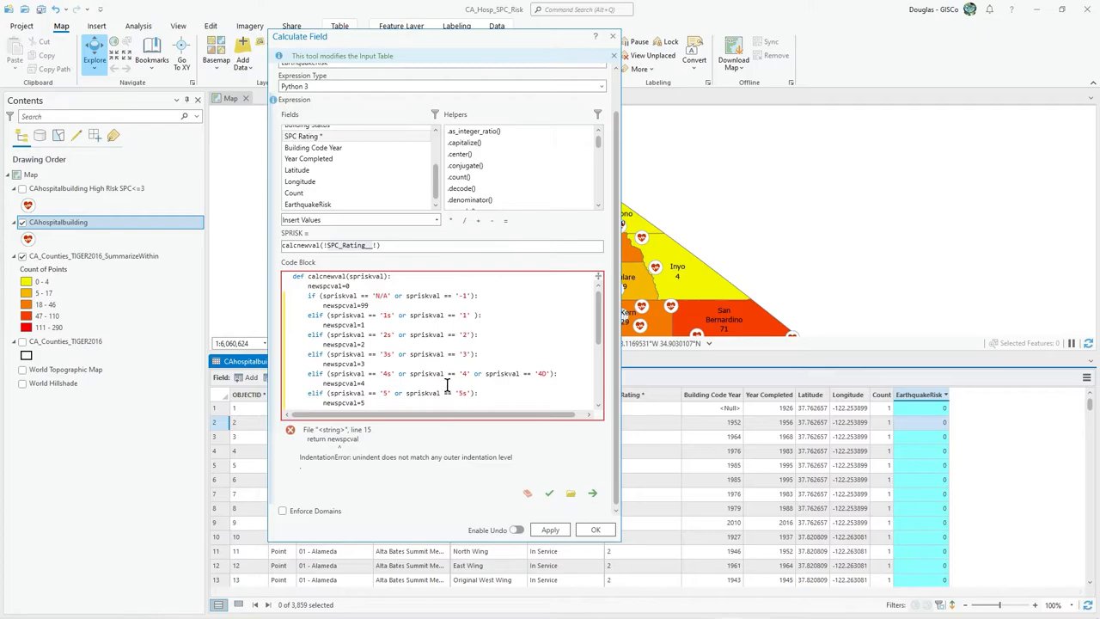
{"action": "scroll", "scroll_direction": "down", "scroll_amount": 3}
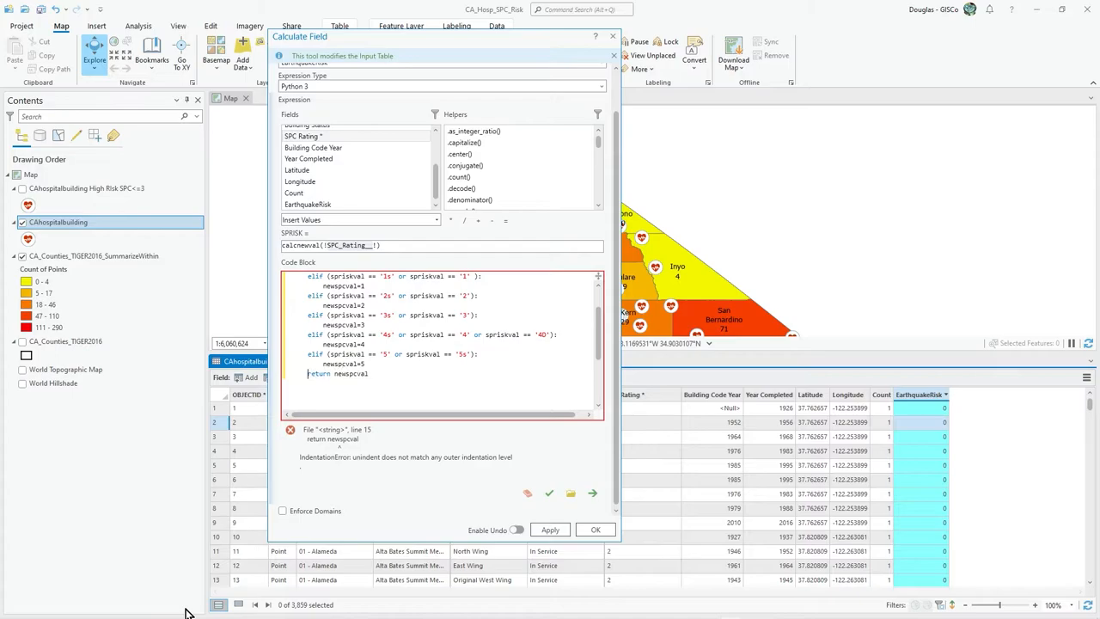
{"action": "mouse_move", "coordinate": [549, 493]}
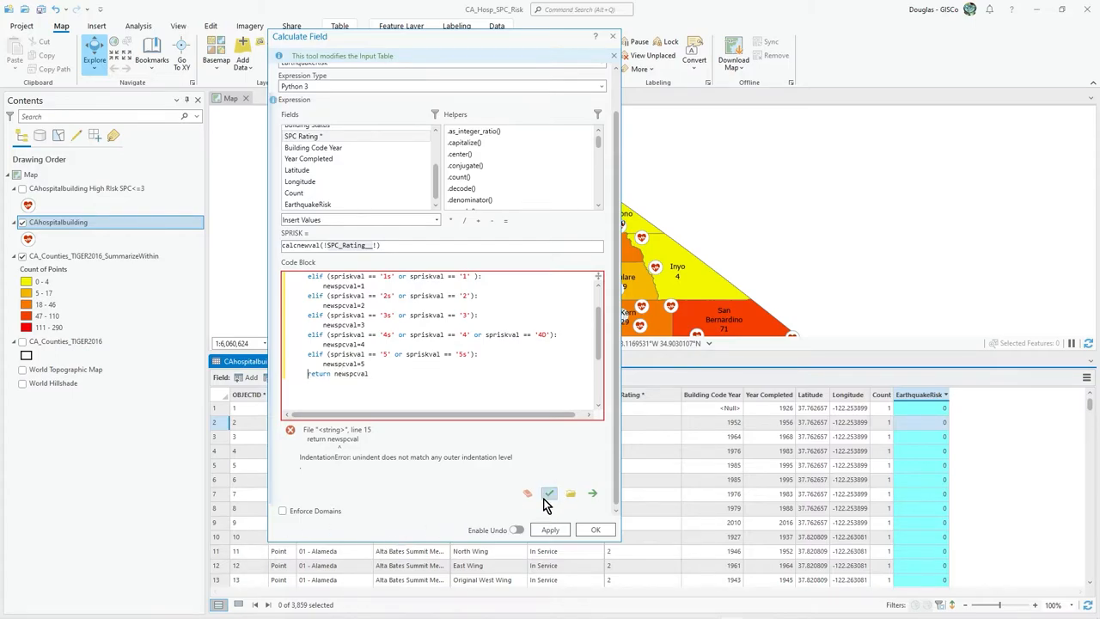
Verify the calcnewval code block and confirm 'Expression is valid'.
{"action": "left_click", "coordinate": [549, 493]}
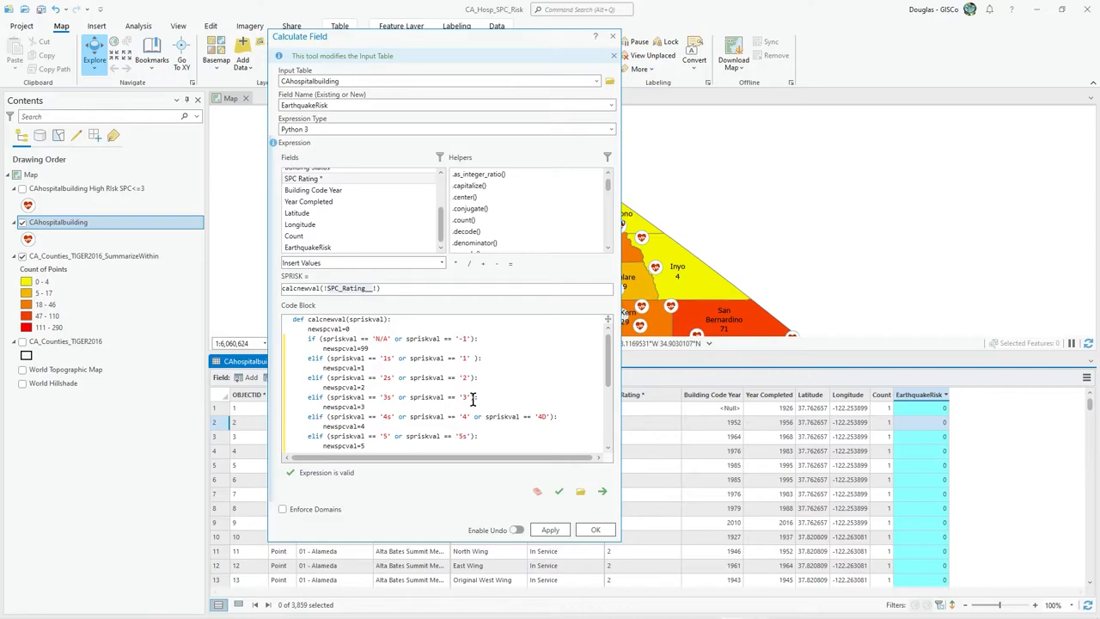
{"action": "scroll", "scroll_direction": "down", "scroll_amount": 3}
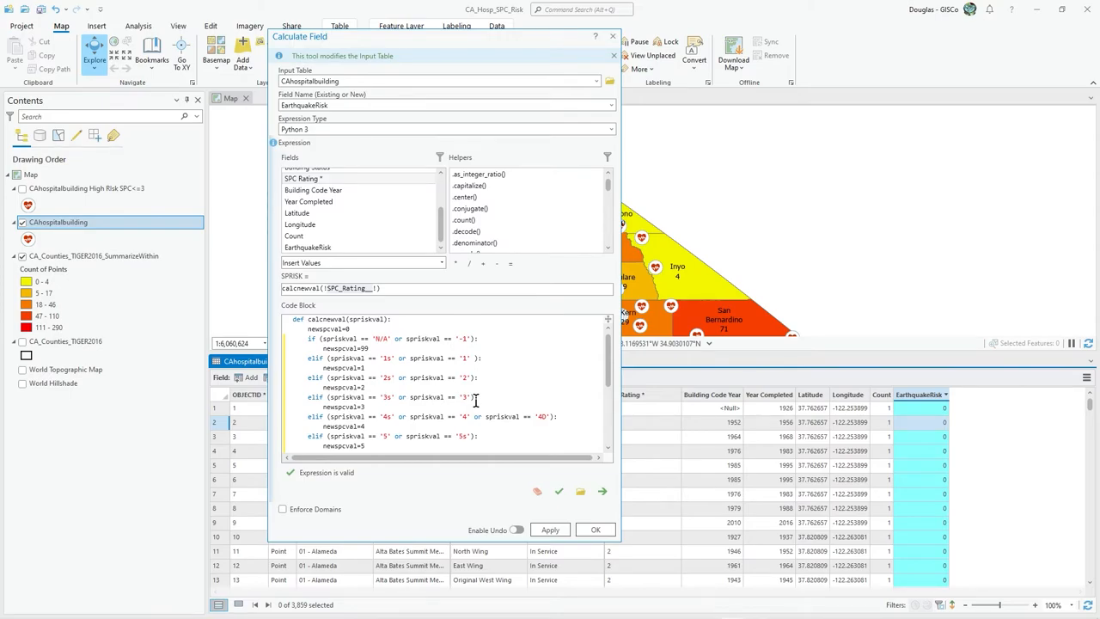
{"action": "mouse_move", "coordinate": [417, 353]}
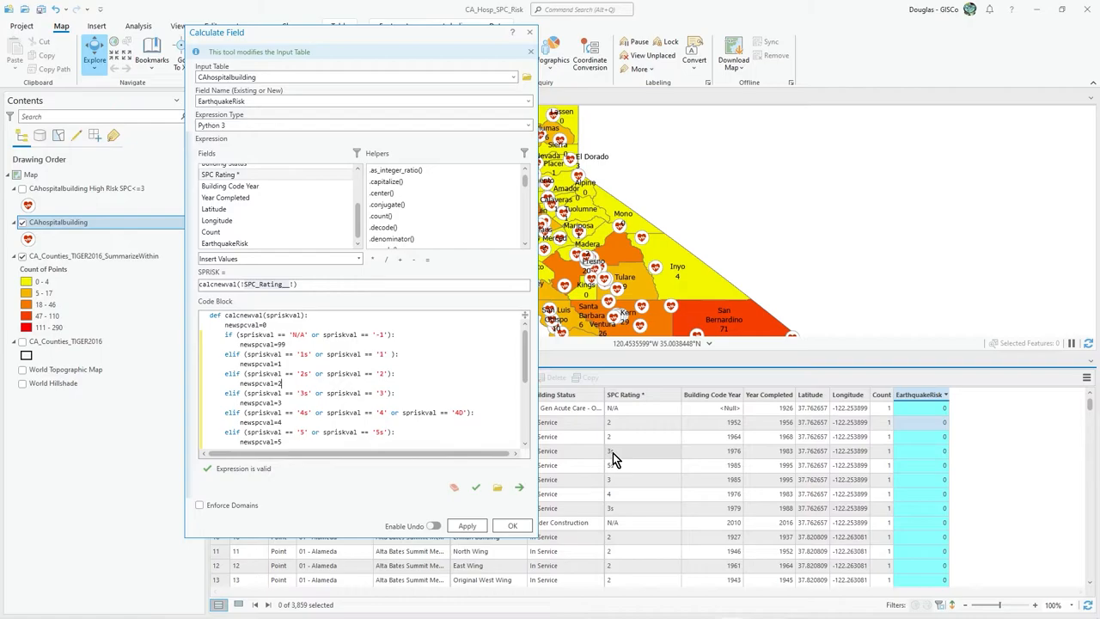
{"action": "mouse_move", "coordinate": [576, 458]}
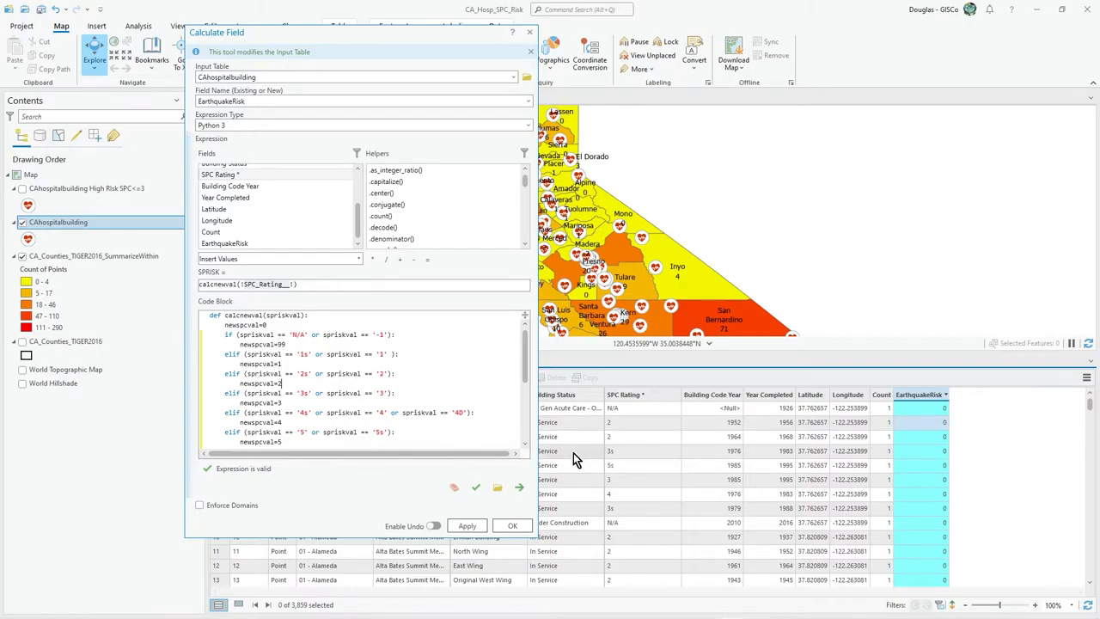
{"action": "mouse_move", "coordinate": [604, 465]}
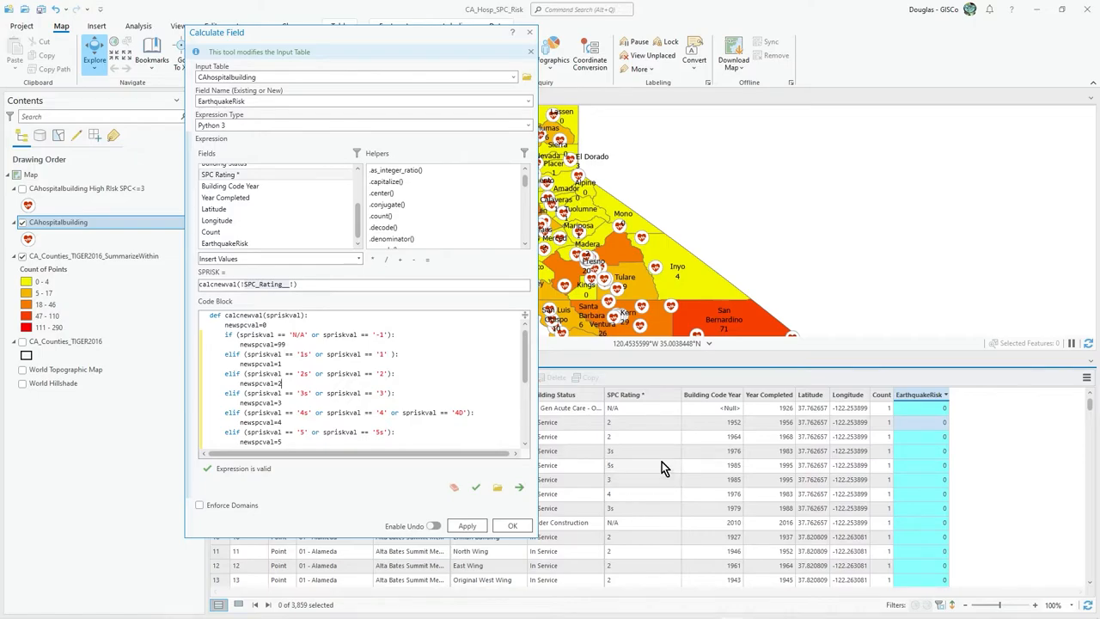
{"action": "mouse_move", "coordinate": [657, 464]}
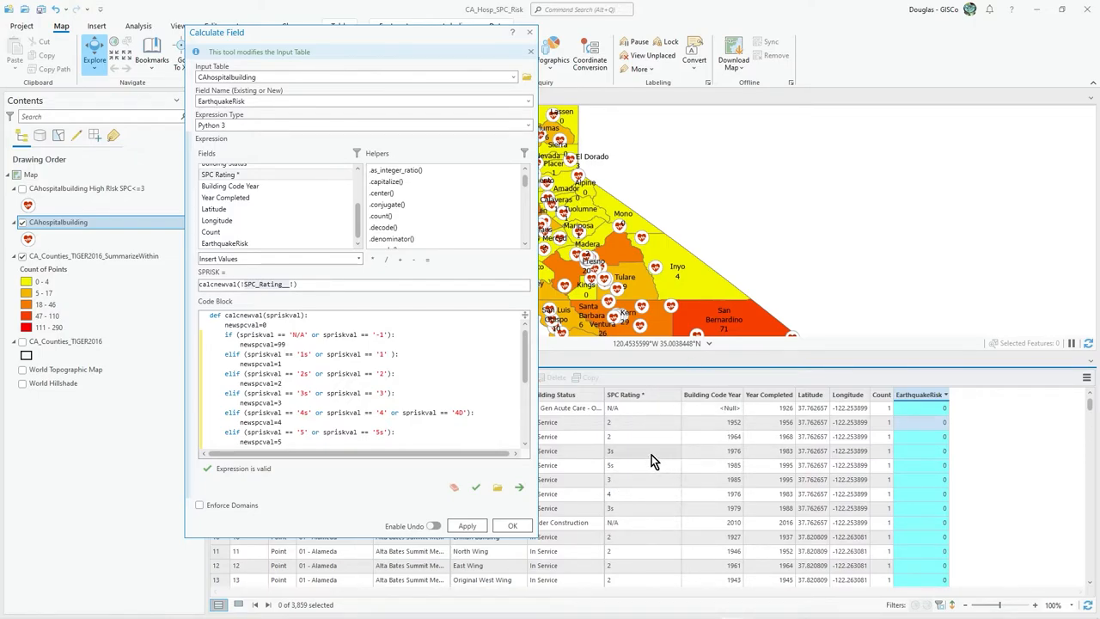
{"action": "mouse_move", "coordinate": [625, 461]}
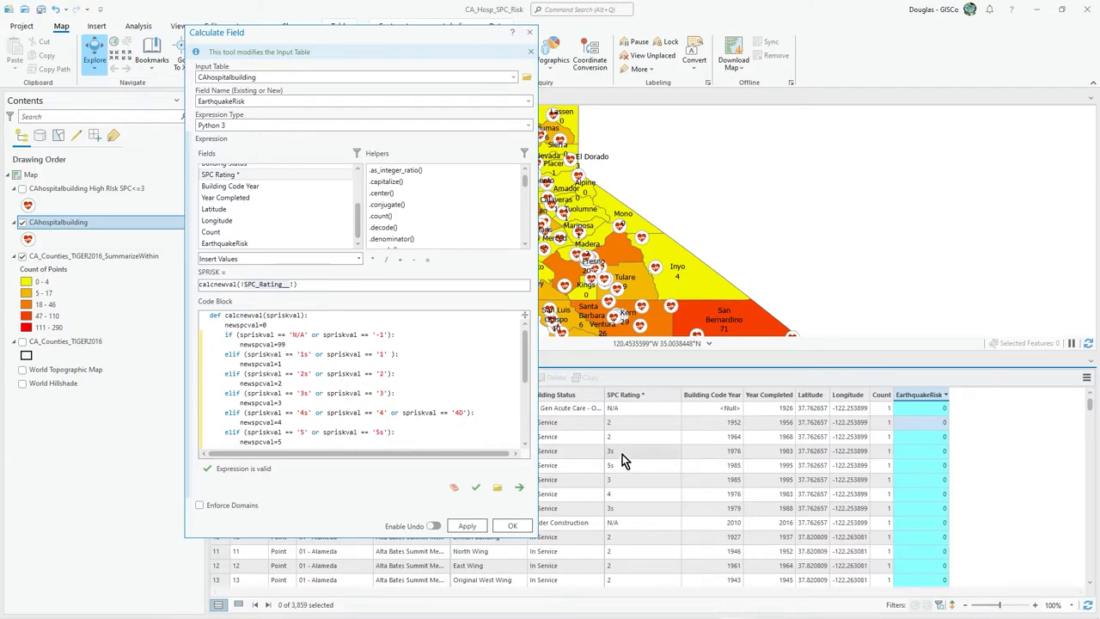
{"action": "mouse_move", "coordinate": [634, 471]}
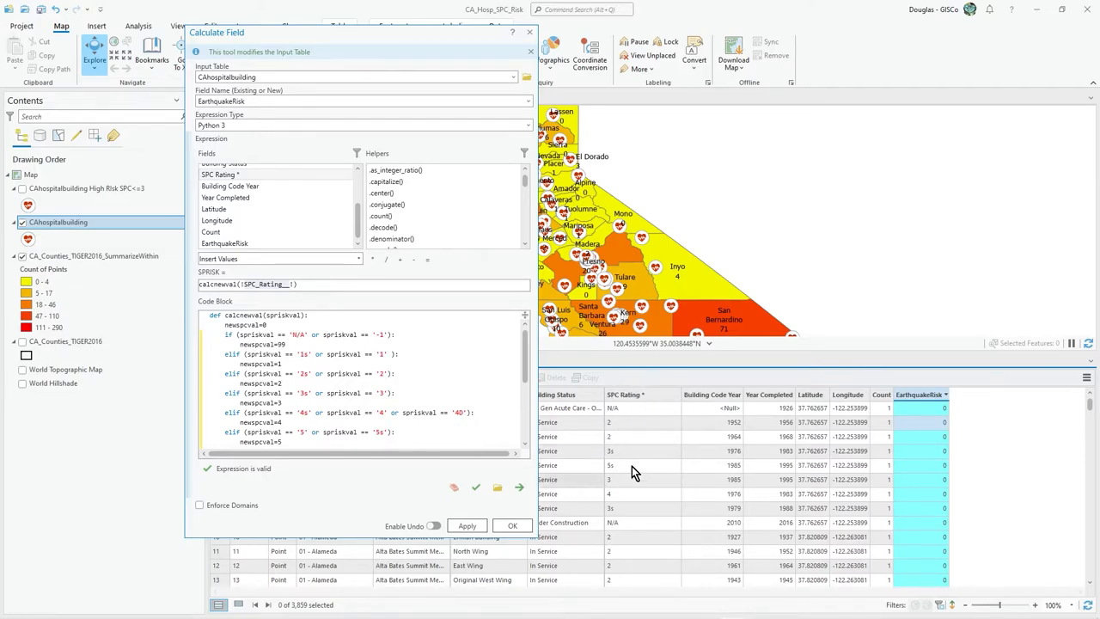
{"action": "mouse_move", "coordinate": [653, 469]}
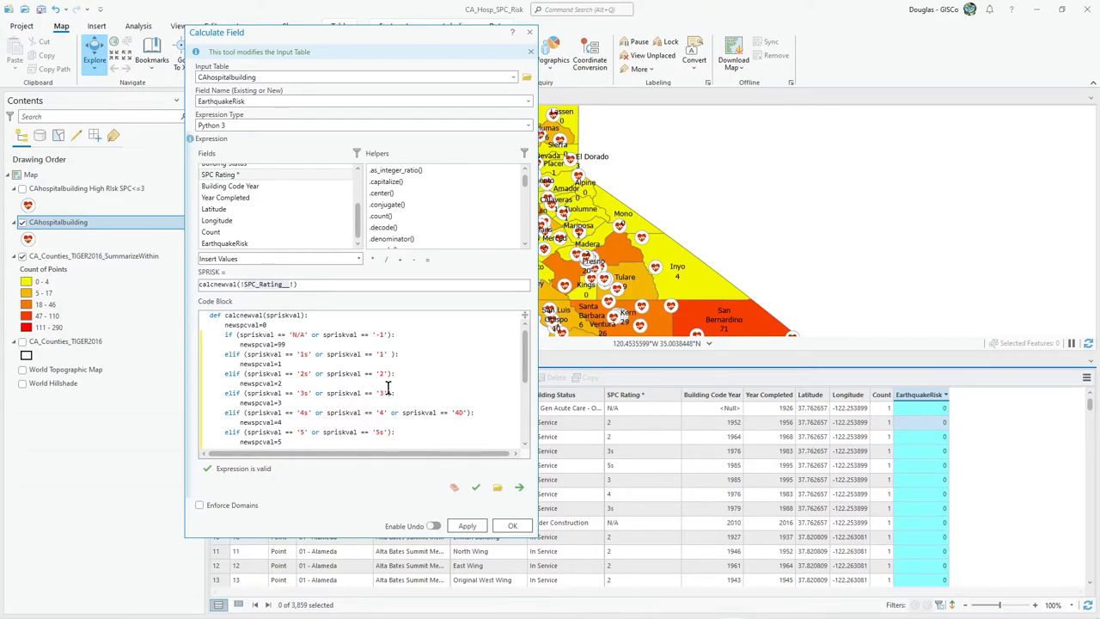
{"action": "scroll", "scroll_direction": "down", "scroll_amount": 3}
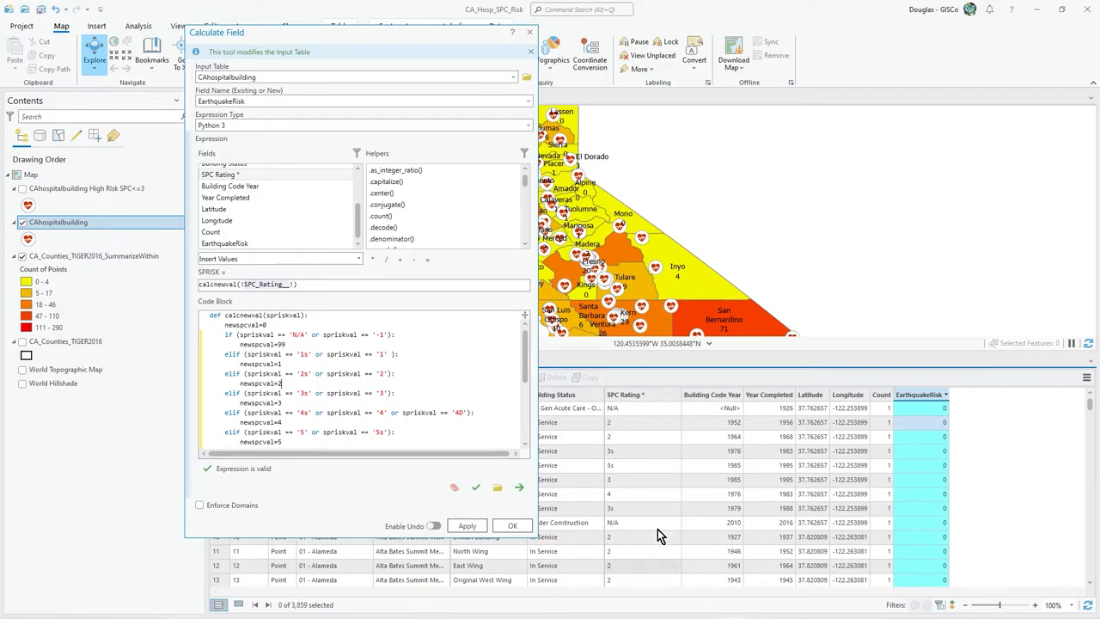
{"action": "scroll", "scroll_direction": "down", "scroll_amount": 3}
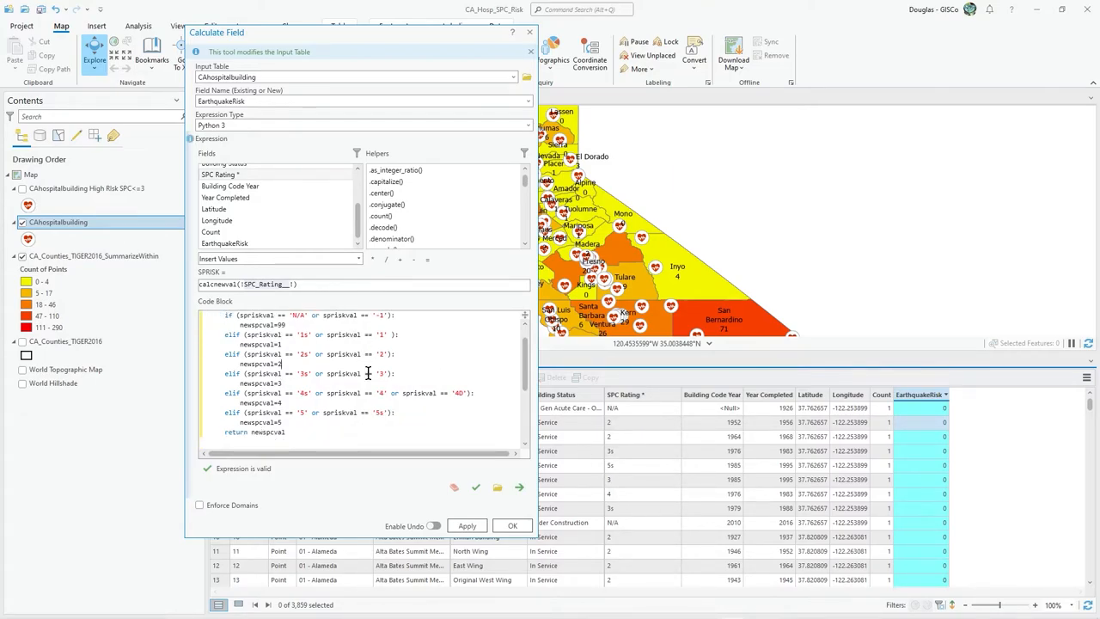
{"action": "scroll", "scroll_direction": "up", "scroll_amount": 3}
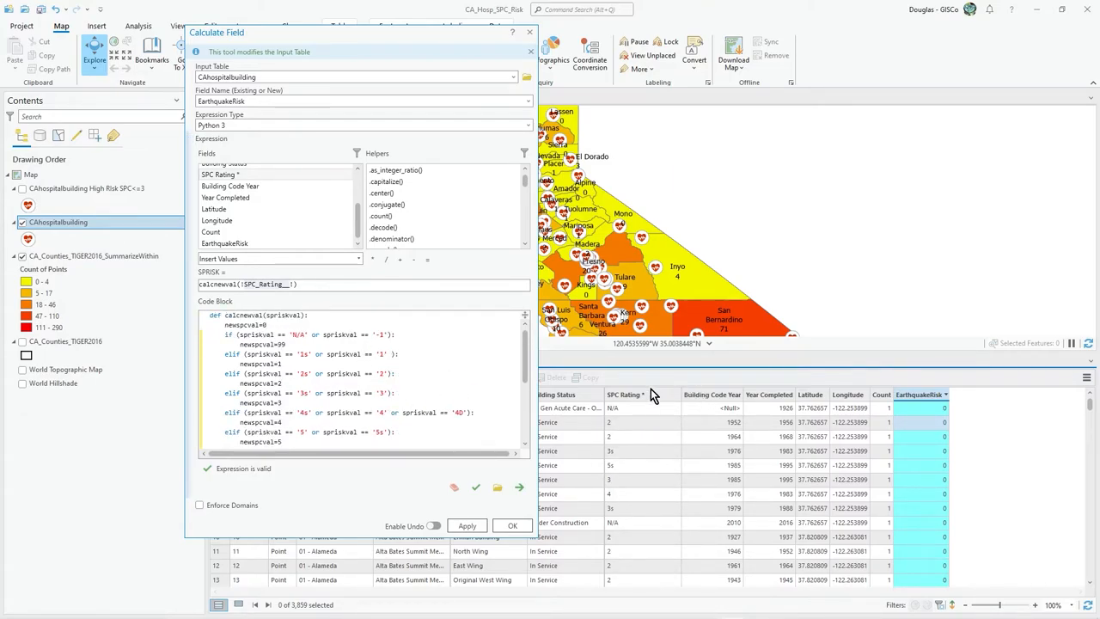
{"action": "mouse_move", "coordinate": [808, 404]}
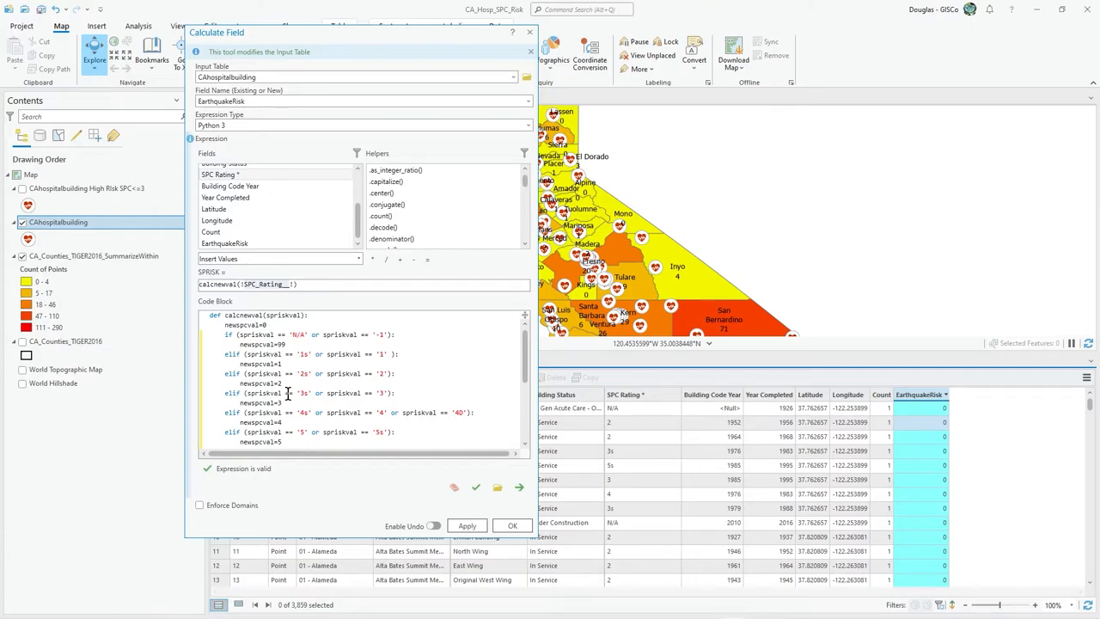
{"action": "scroll", "scroll_direction": "down", "scroll_amount": 3}
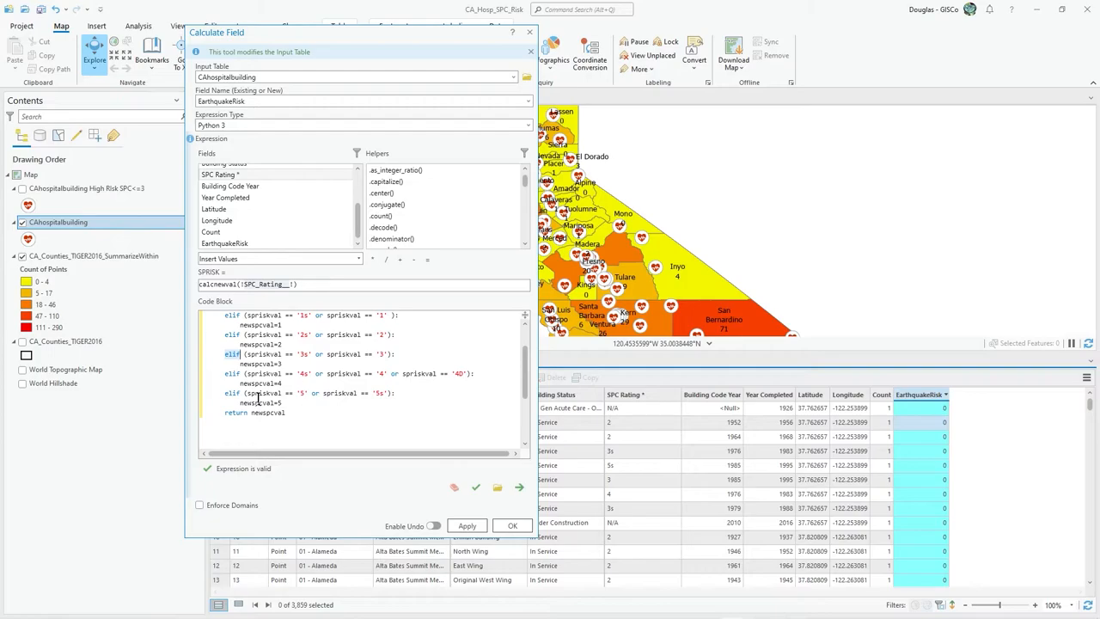
{"action": "scroll", "scroll_direction": "up", "scroll_amount": 3}
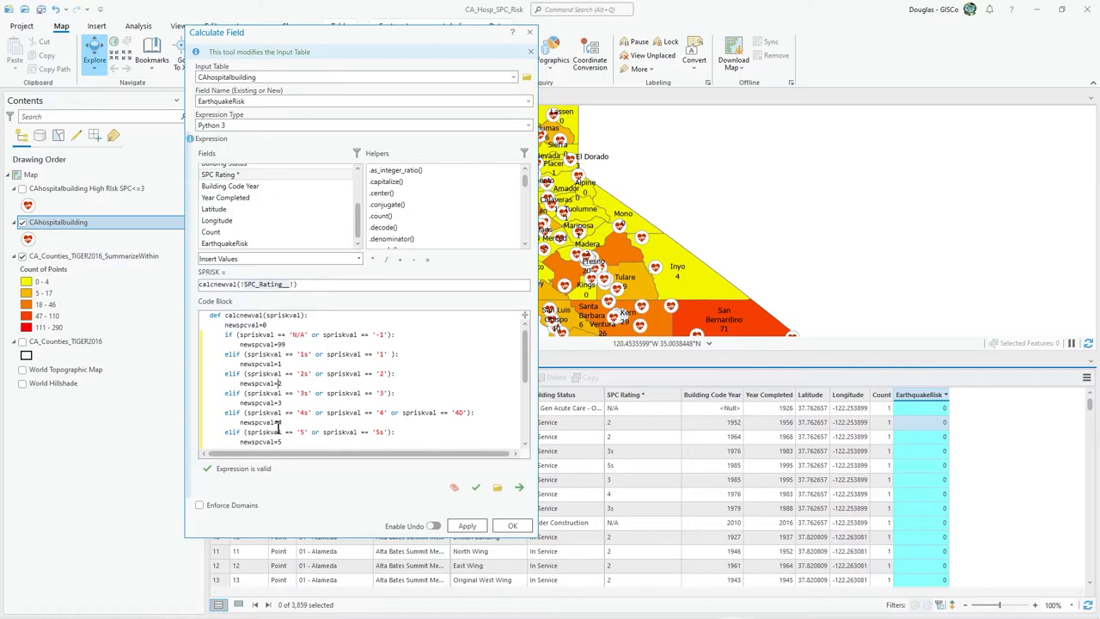
{"action": "scroll", "scroll_direction": "down", "scroll_amount": 3}
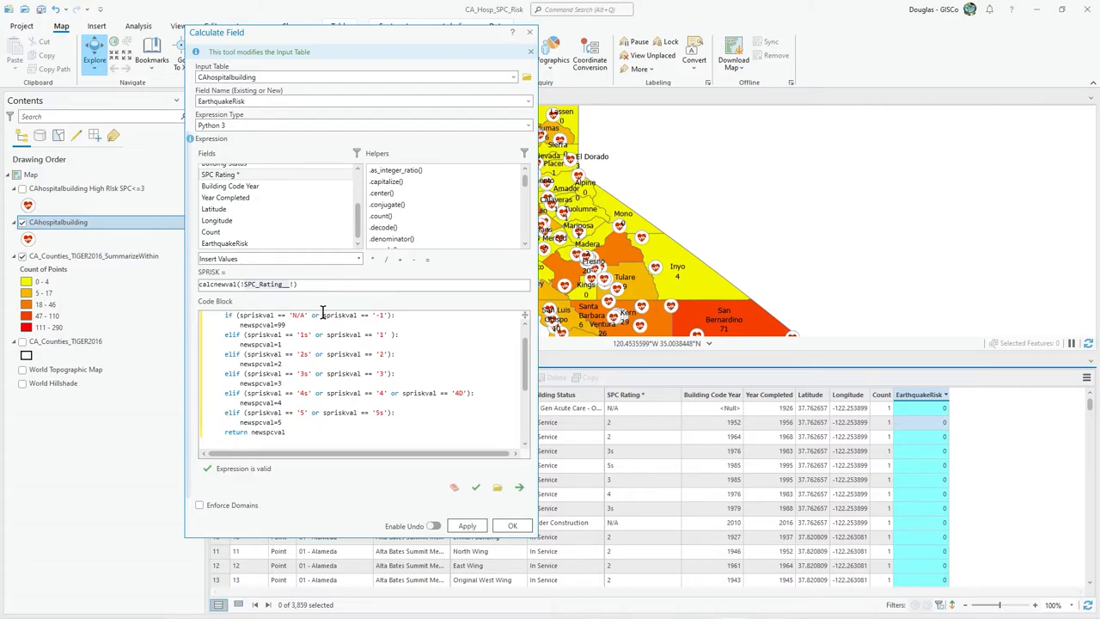
{"action": "mouse_move", "coordinate": [224, 417]}
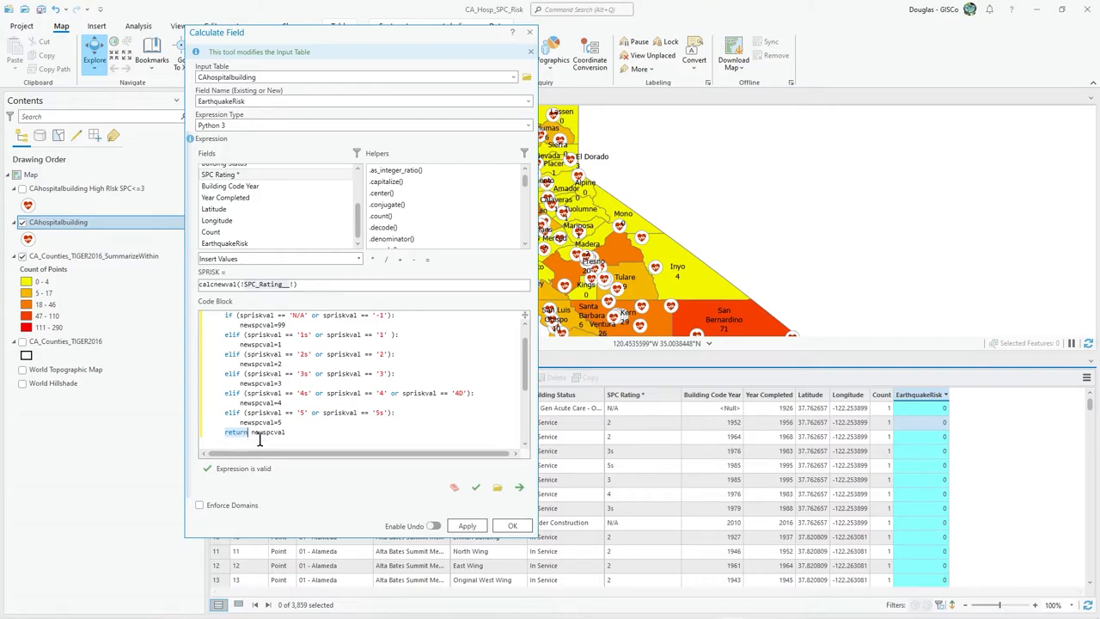
{"action": "mouse_move", "coordinate": [310, 370]}
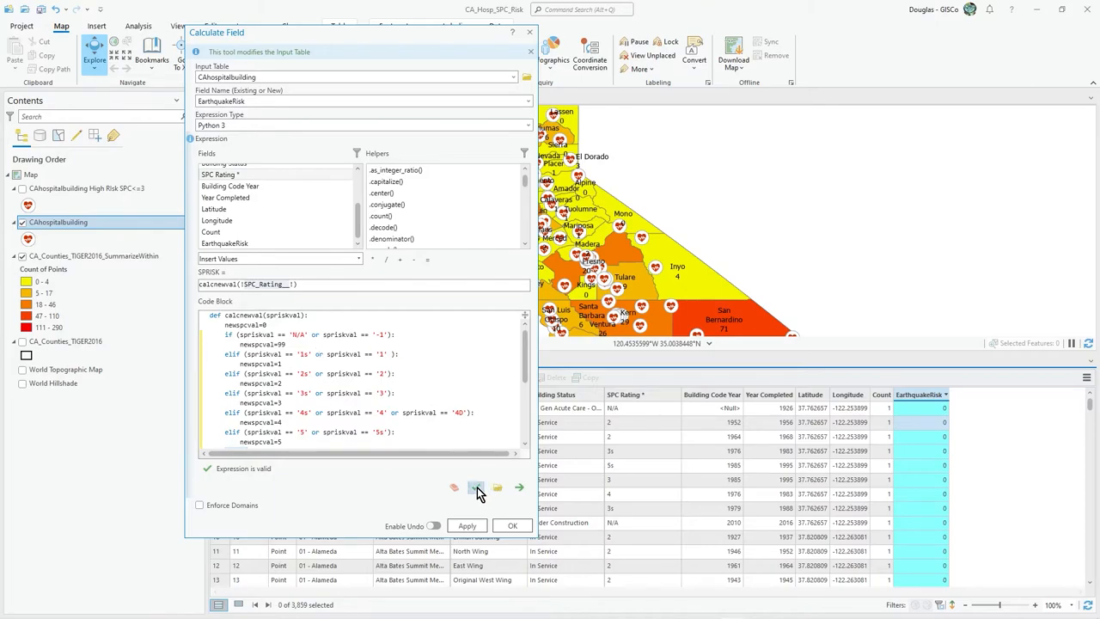
{"action": "mouse_move", "coordinate": [344, 469]}
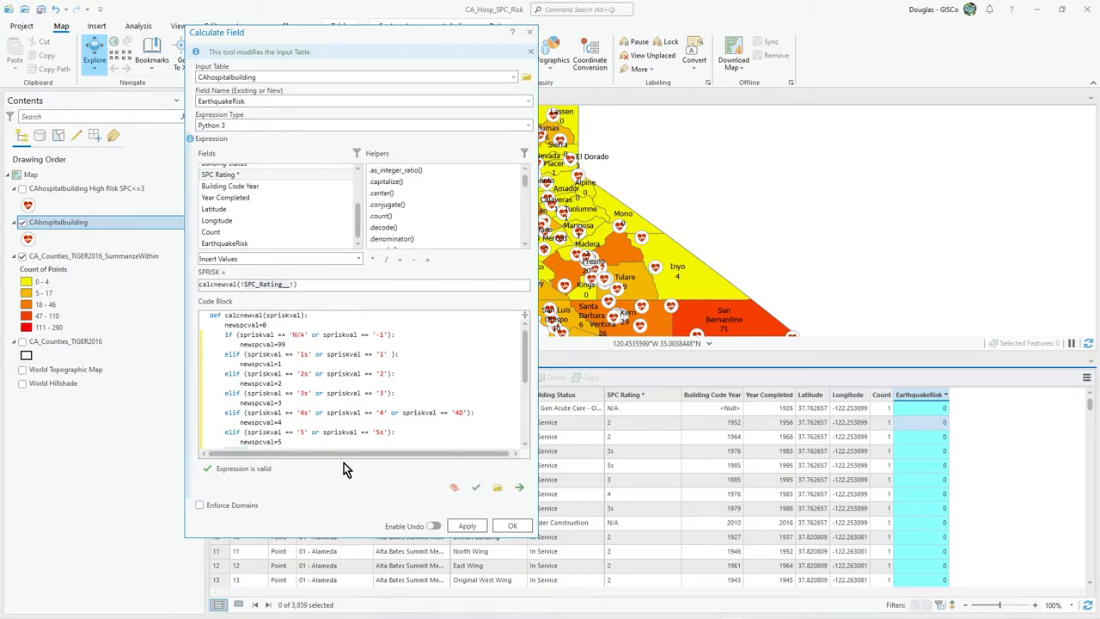
{"action": "mouse_move", "coordinate": [284, 482]}
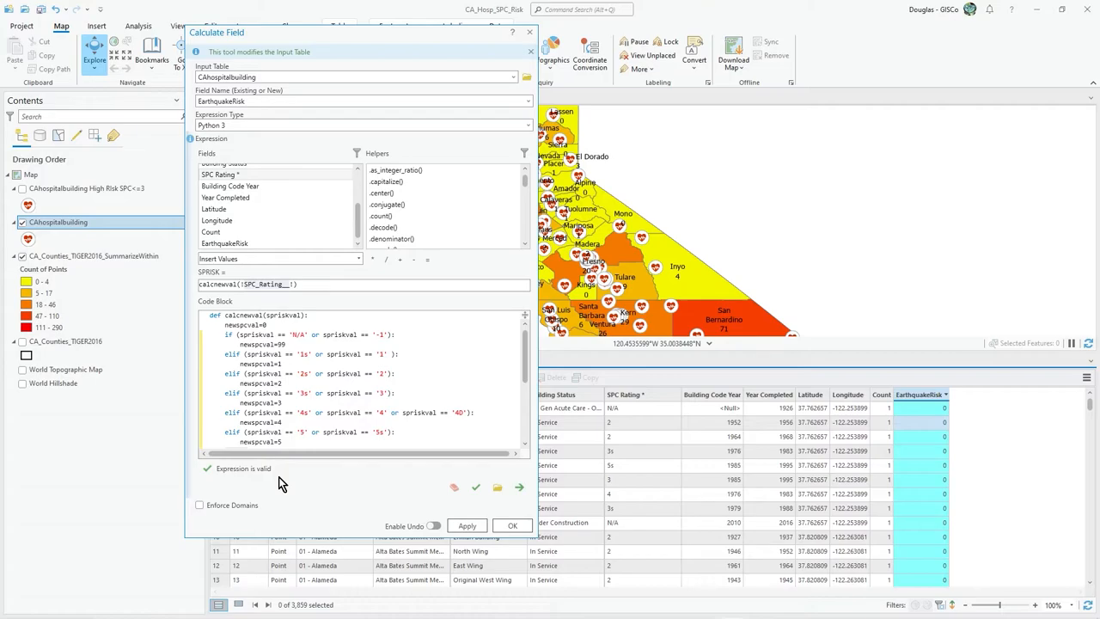
{"action": "mouse_move", "coordinate": [359, 400]}
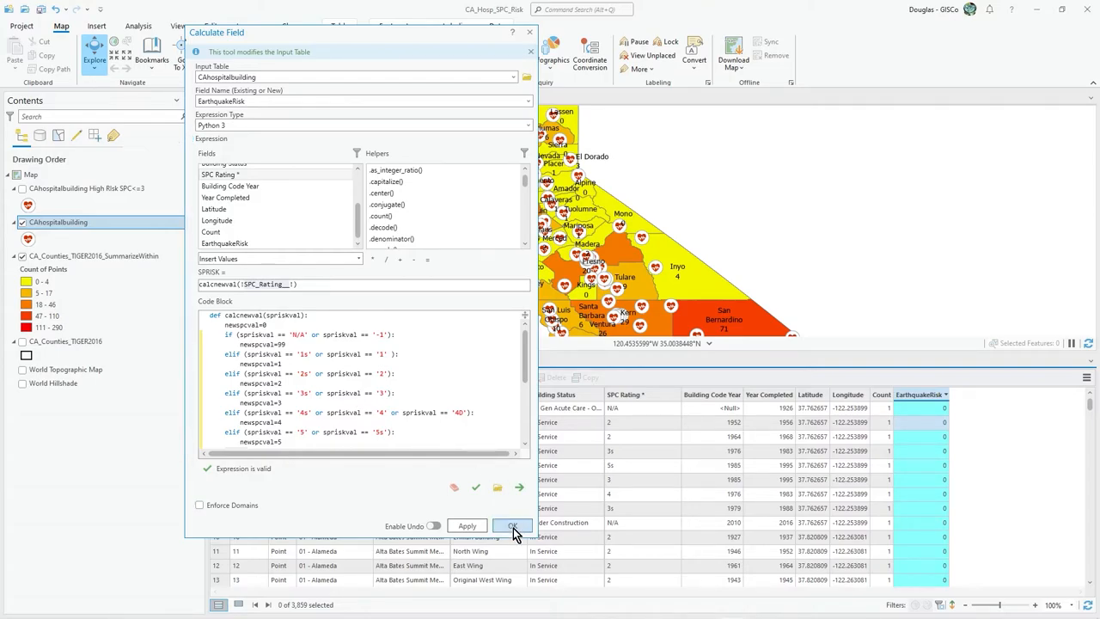
Run Calculate Field and check EarthquakeRisk values (5, 2, 1) in the table.
{"action": "left_click", "coordinate": [512, 525]}
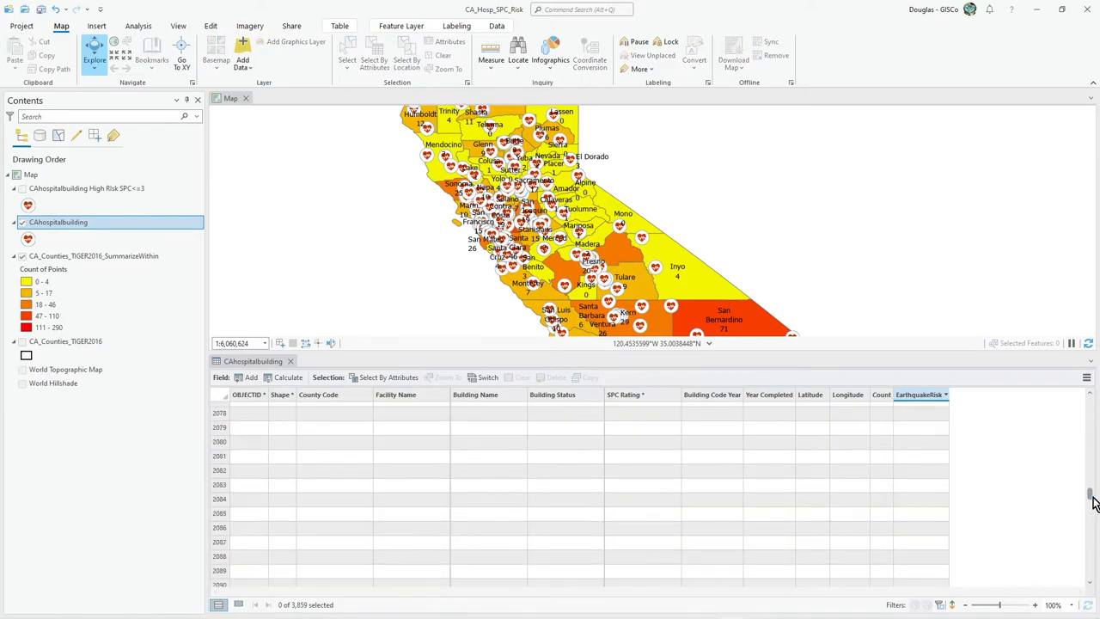
{"action": "scroll", "scroll_direction": "up", "scroll_amount": 3}
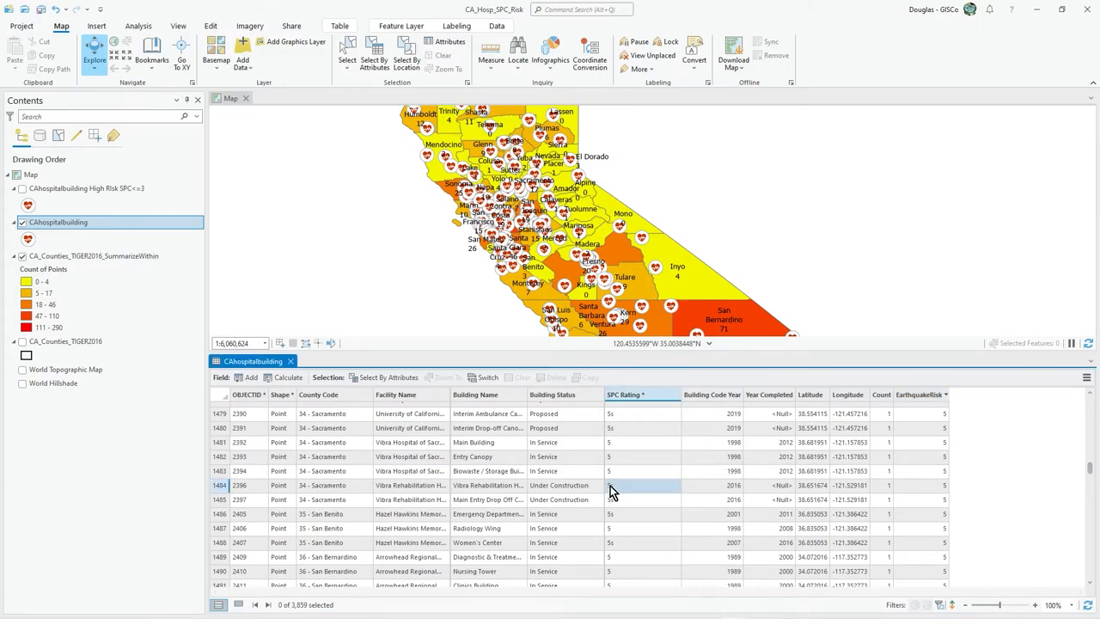
{"action": "scroll", "scroll_direction": "down", "scroll_amount": 3}
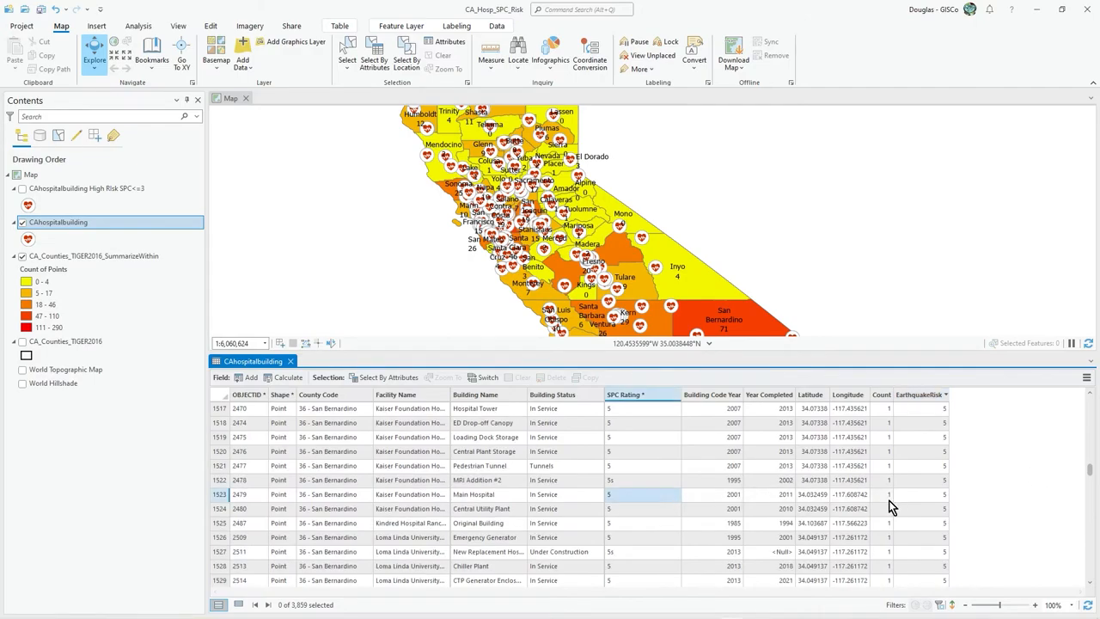
{"action": "left_click", "coordinate": [919, 395]}
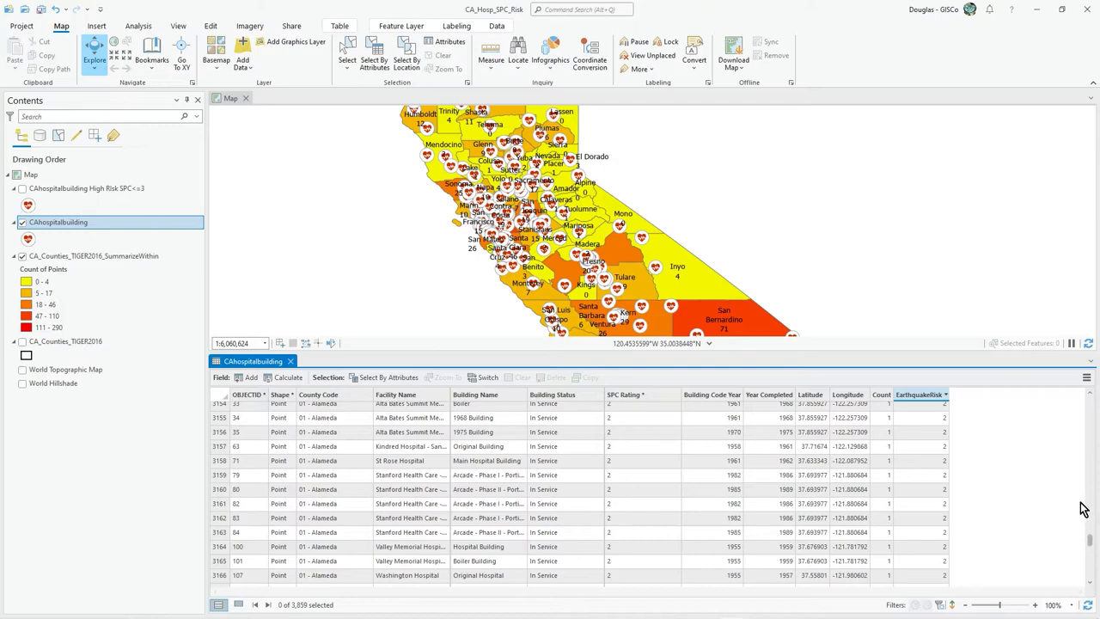
{"action": "scroll", "scroll_direction": "down", "scroll_amount": 3}
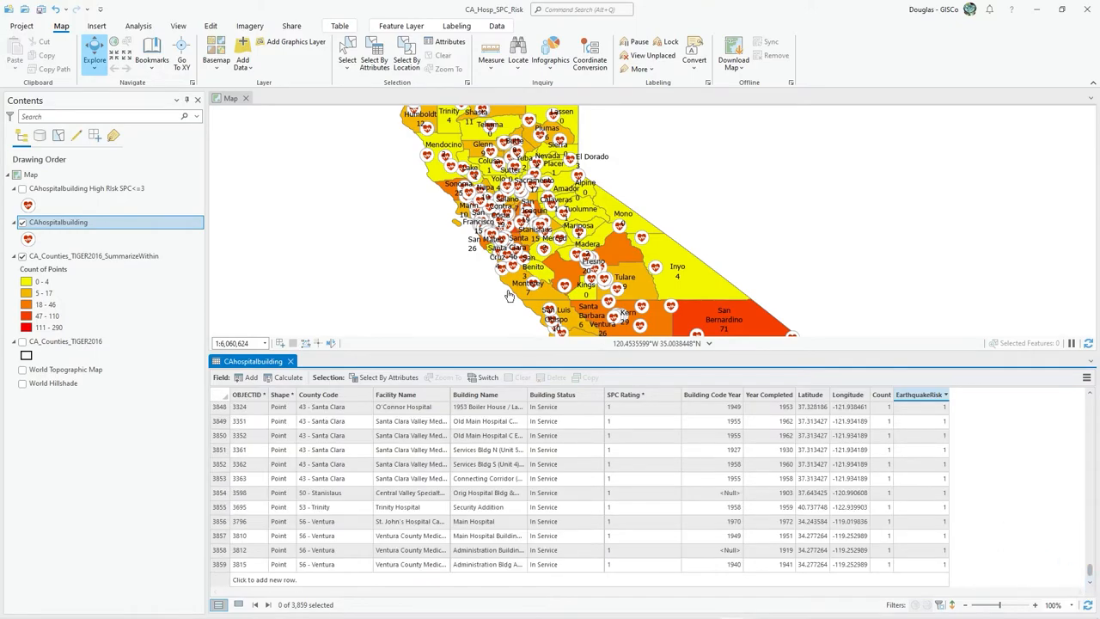
{"action": "mouse_move", "coordinate": [374, 56]}
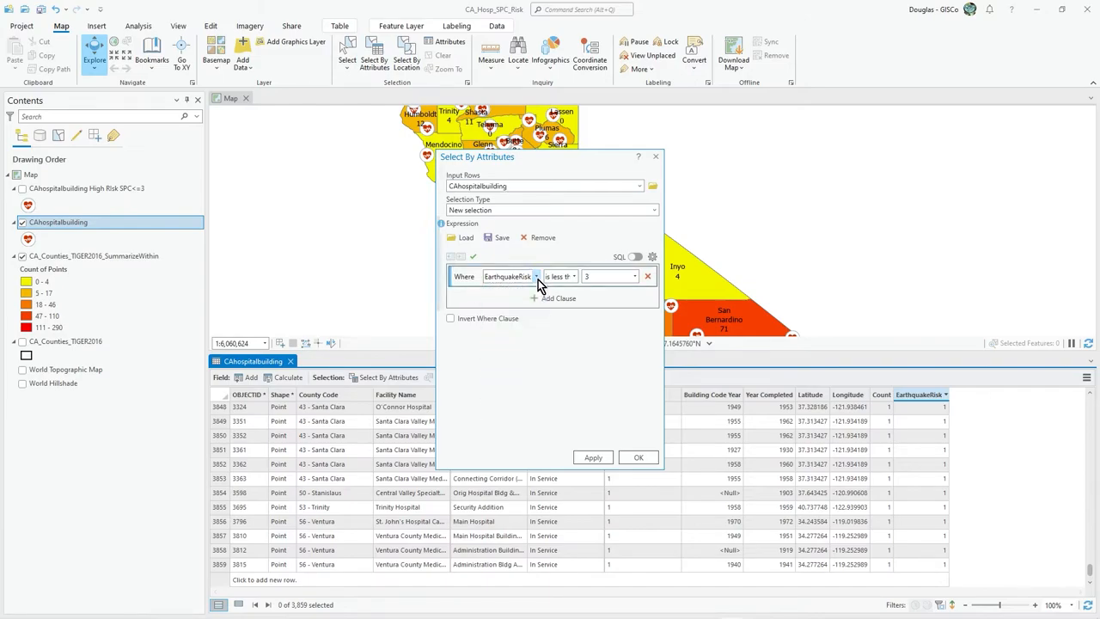
View the EarthquakeRisk value list (1–5 and 99) in Select By Attributes.
{"action": "left_click", "coordinate": [634, 276]}
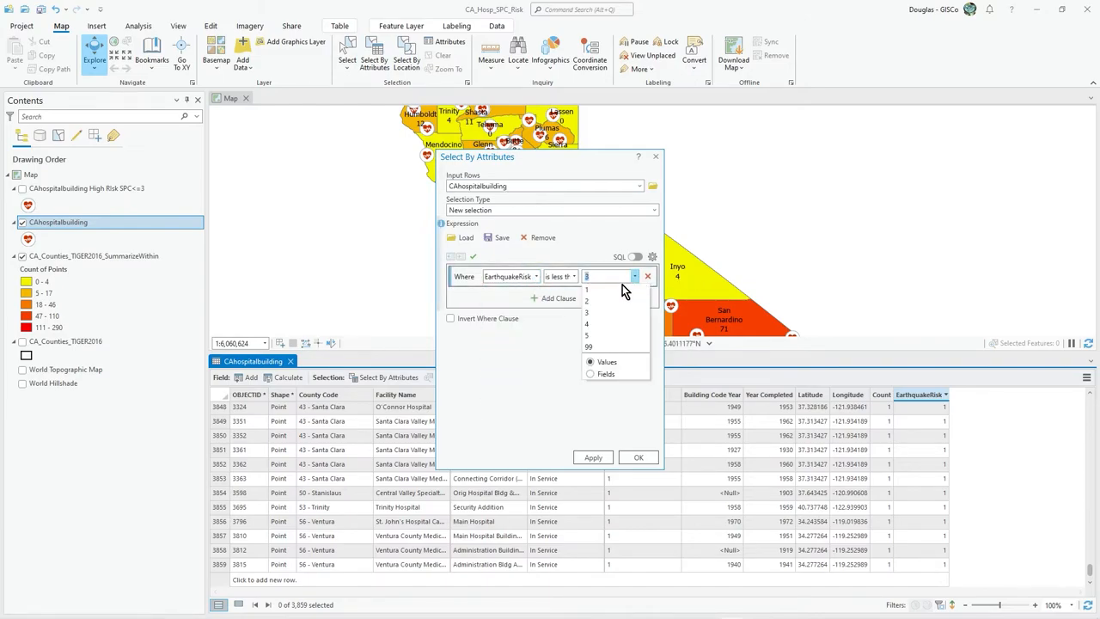
{"action": "mouse_move", "coordinate": [601, 325]}
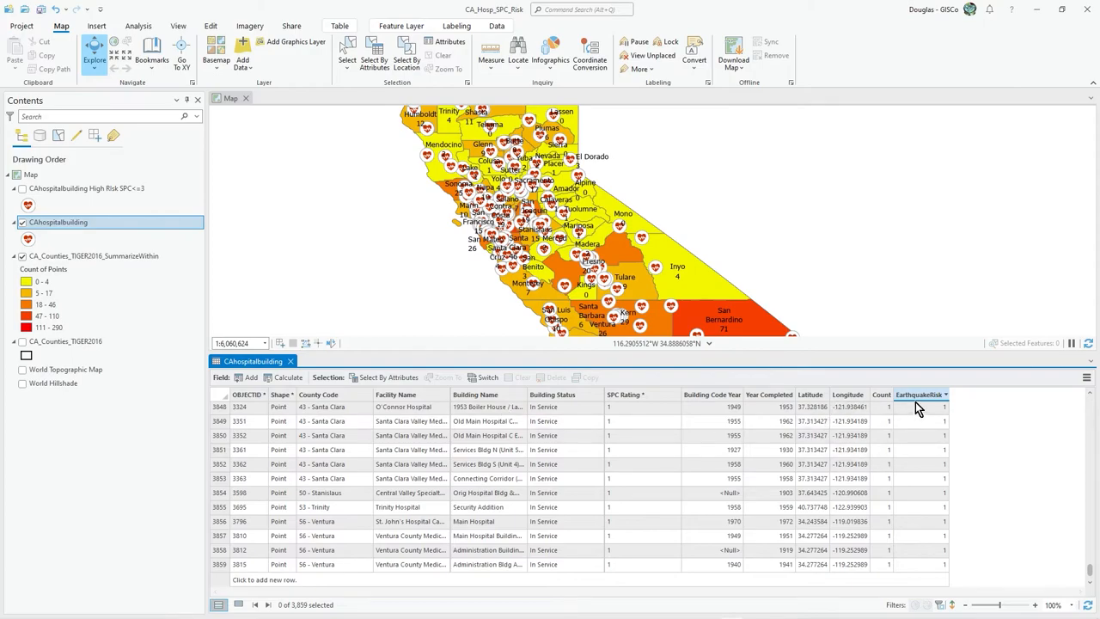
Reopen Calculate Field from the EarthquakeRisk column header and review the calcnewval code.
{"action": "right_click", "coordinate": [919, 395]}
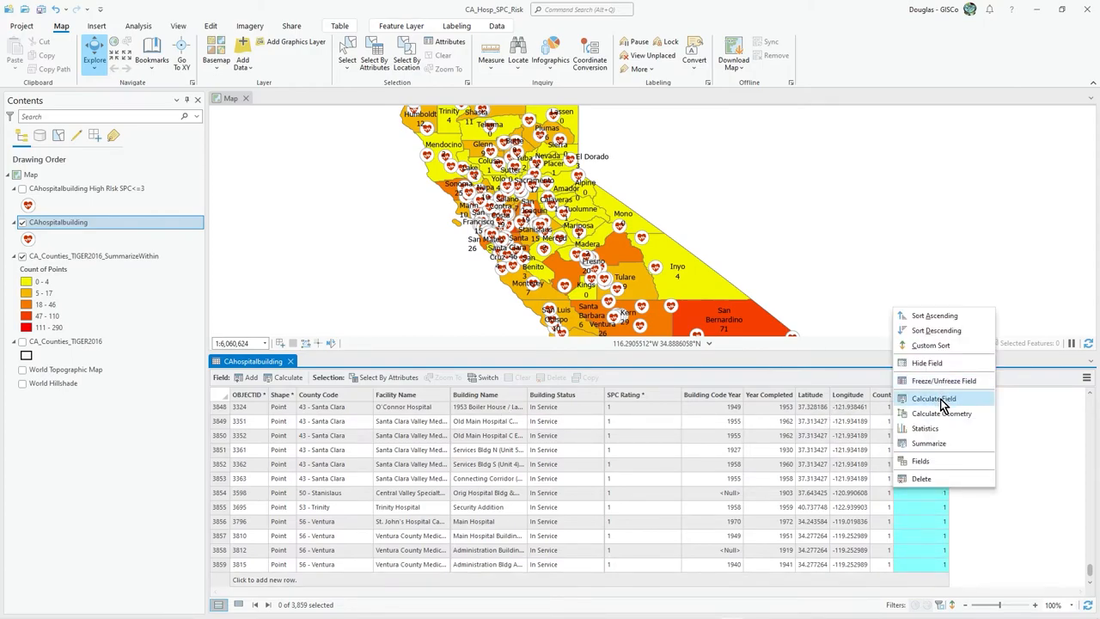
{"action": "left_click", "coordinate": [933, 398]}
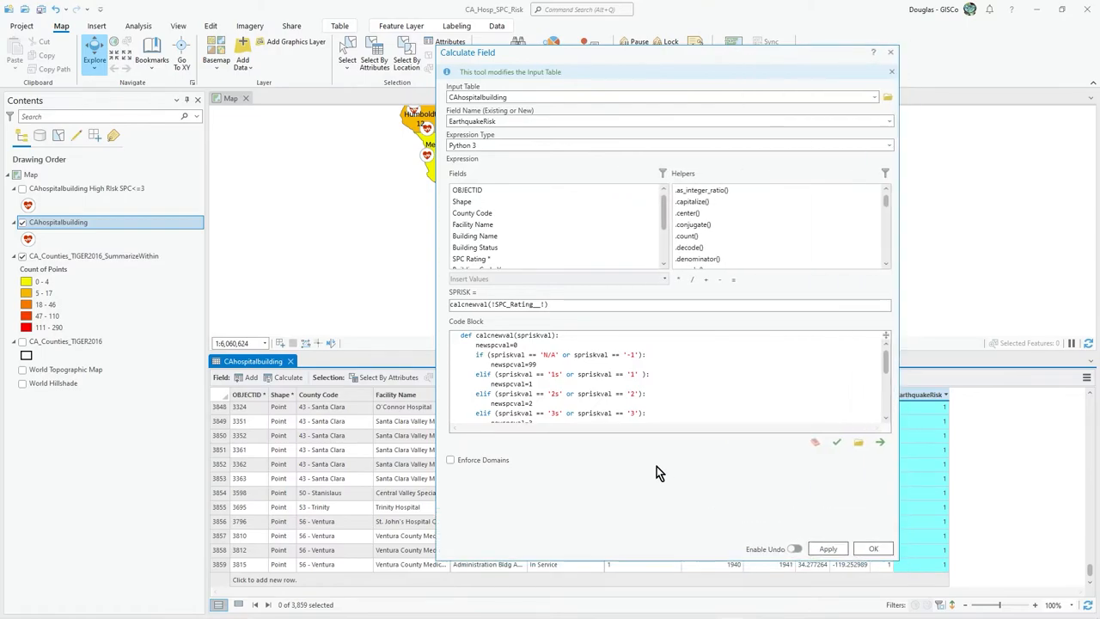
{"action": "scroll", "scroll_direction": "down", "scroll_amount": 3}
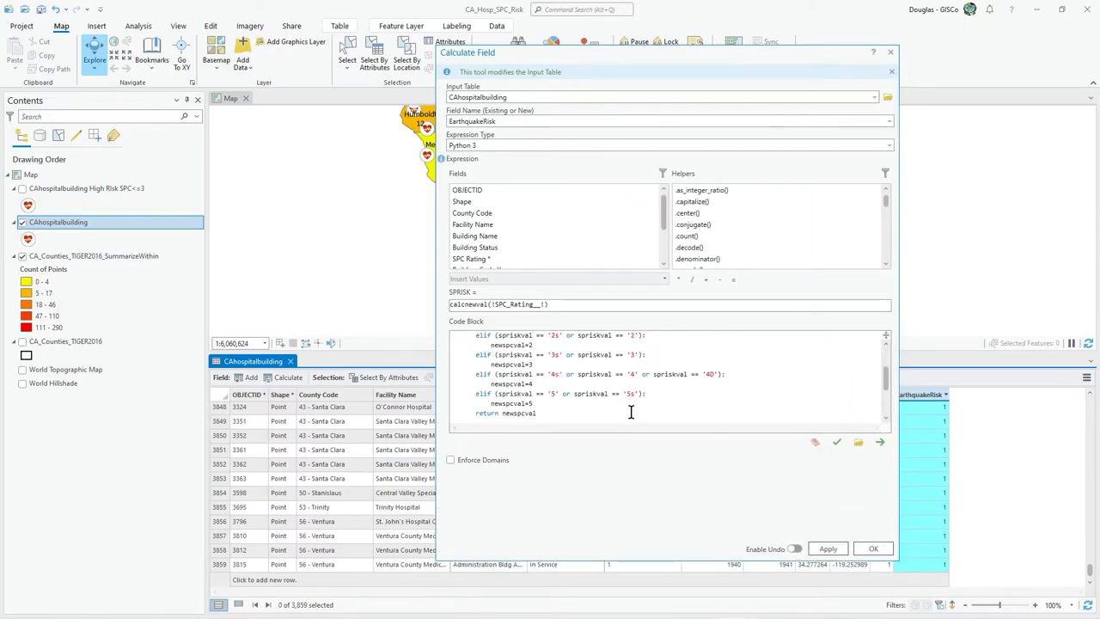
{"action": "scroll", "scroll_direction": "up", "scroll_amount": 3}
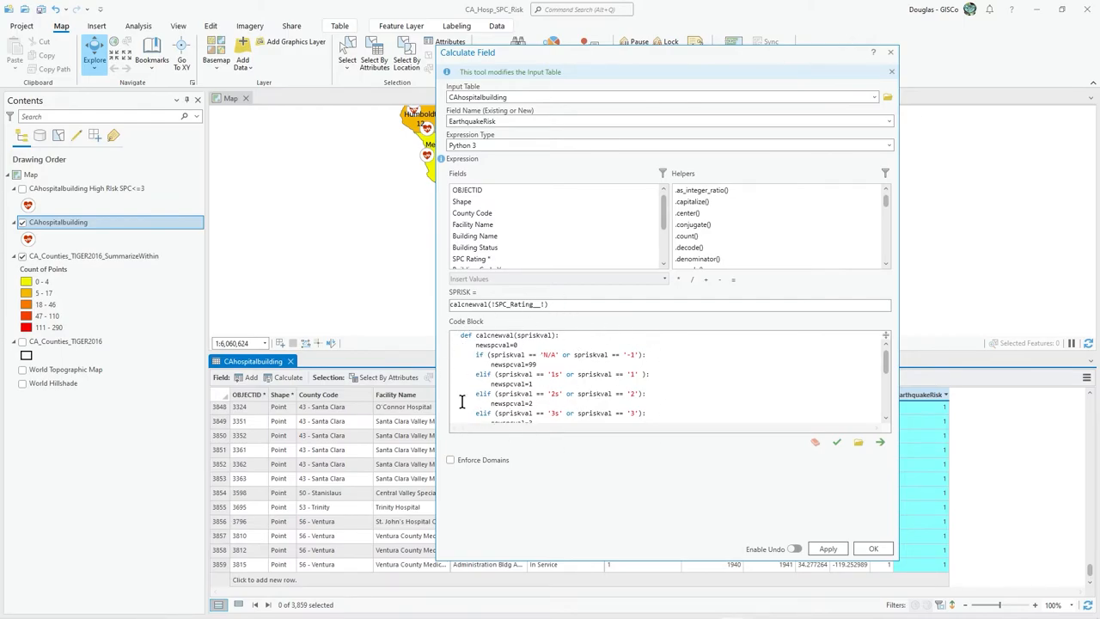
{"action": "scroll", "scroll_direction": "down", "scroll_amount": 3}
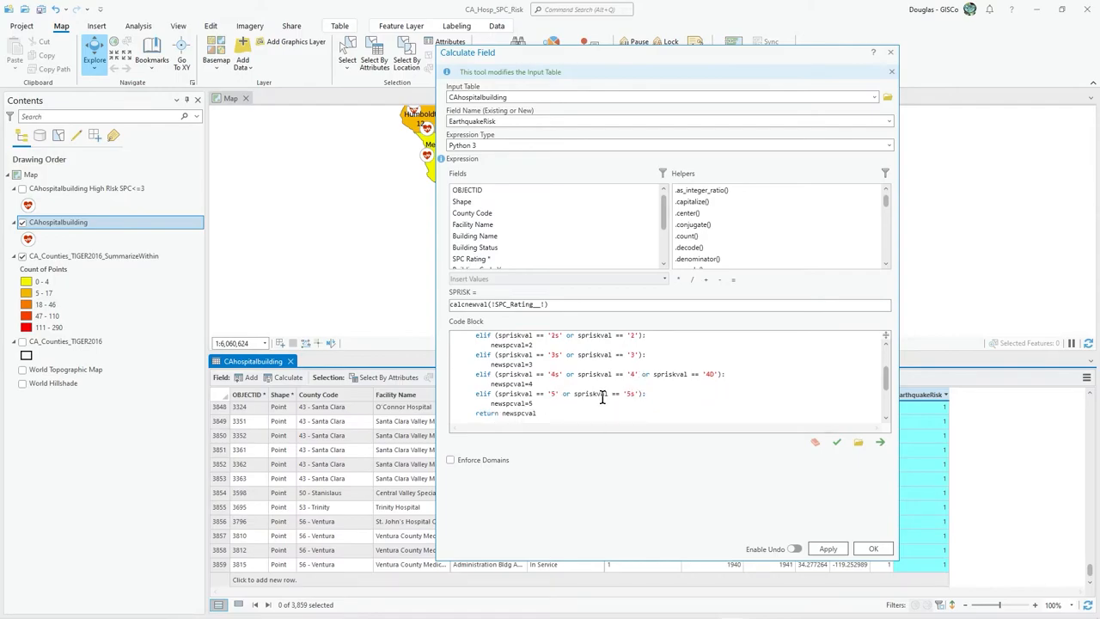
{"action": "scroll", "scroll_direction": "up", "scroll_amount": 3}
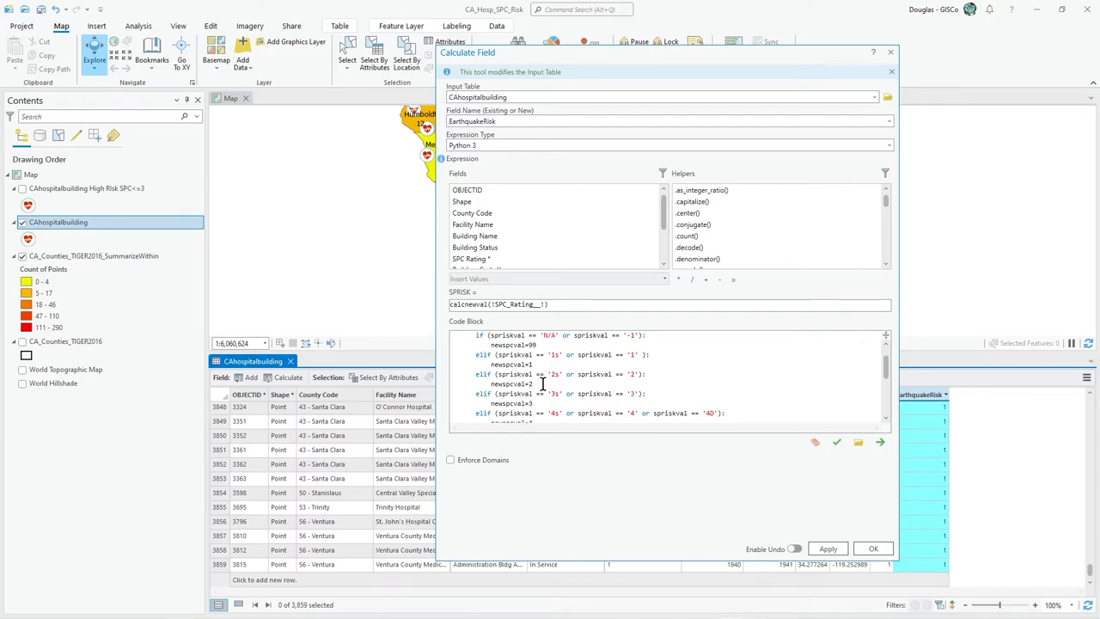
{"action": "scroll", "scroll_direction": "down", "scroll_amount": 3}
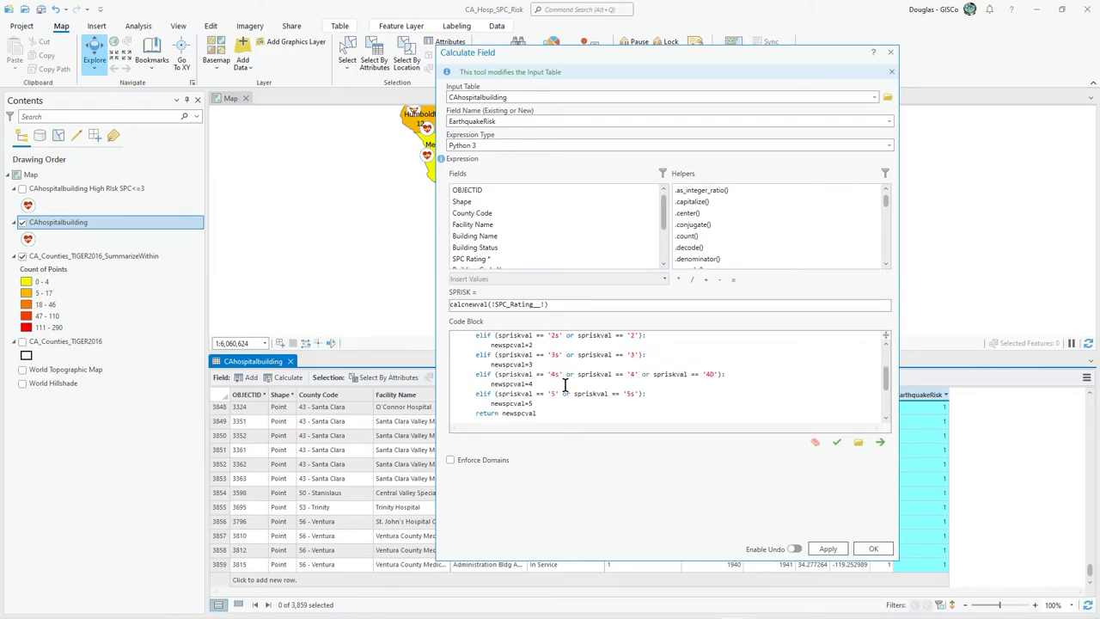
{"action": "scroll", "scroll_direction": "up", "scroll_amount": 3}
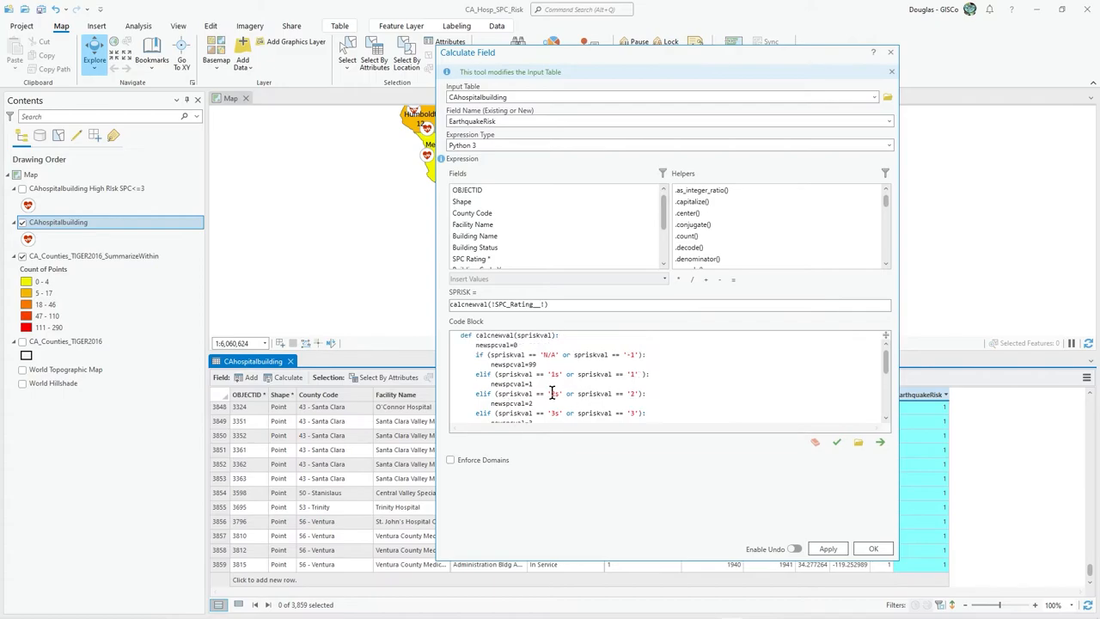
{"action": "scroll", "scroll_direction": "down", "scroll_amount": 3}
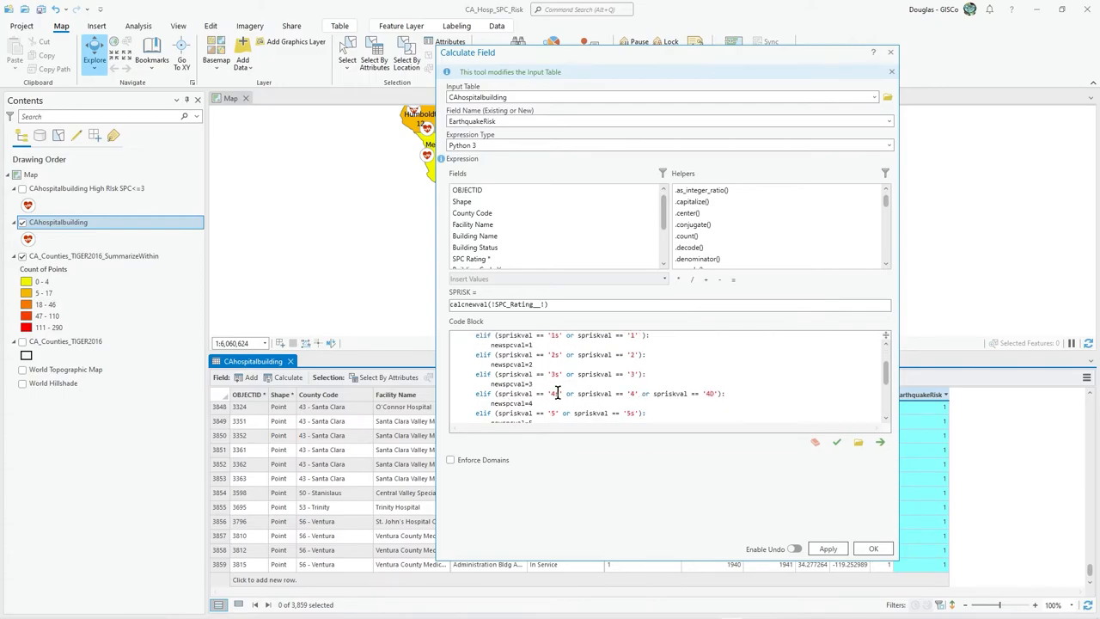
{"action": "scroll", "scroll_direction": "up", "scroll_amount": 3}
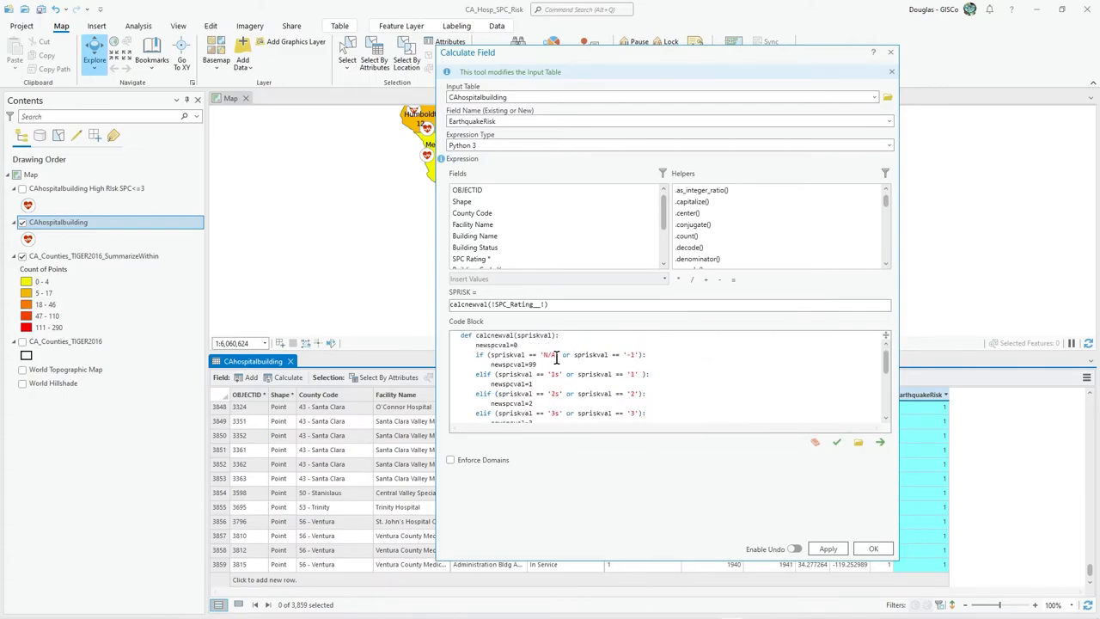
{"action": "mouse_move", "coordinate": [576, 388]}
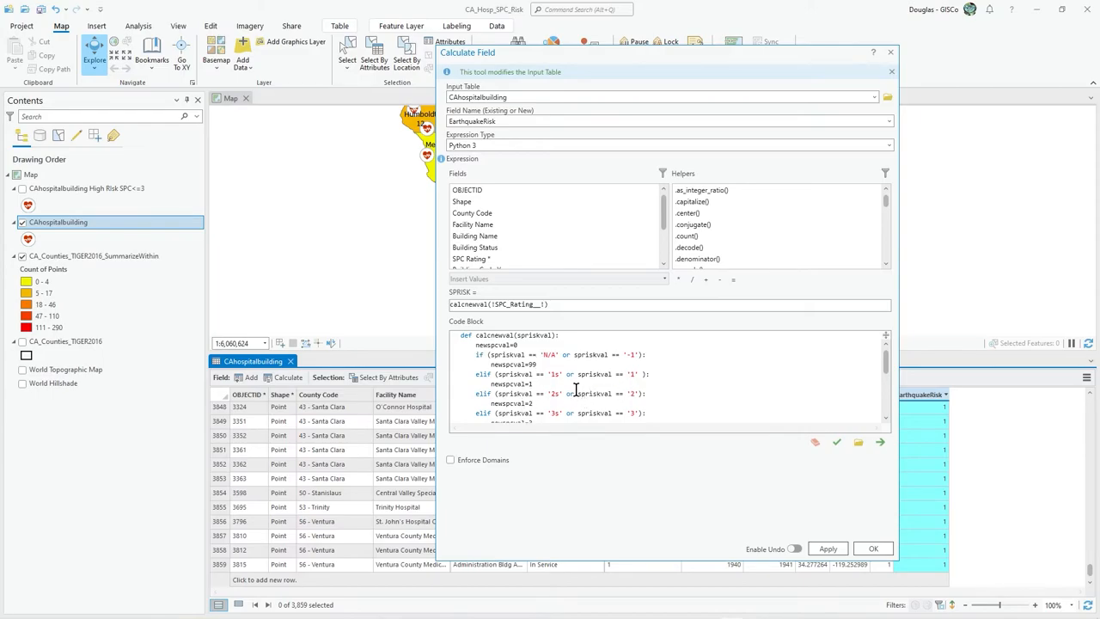
{"action": "left_click", "coordinate": [516, 345]}
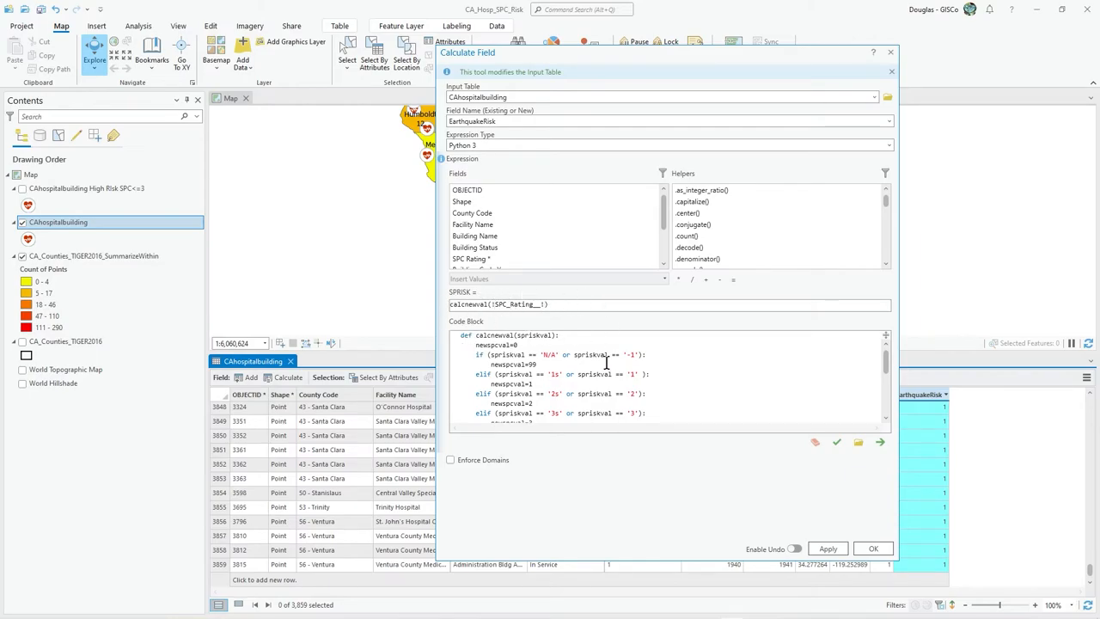
{"action": "mouse_move", "coordinate": [778, 438]}
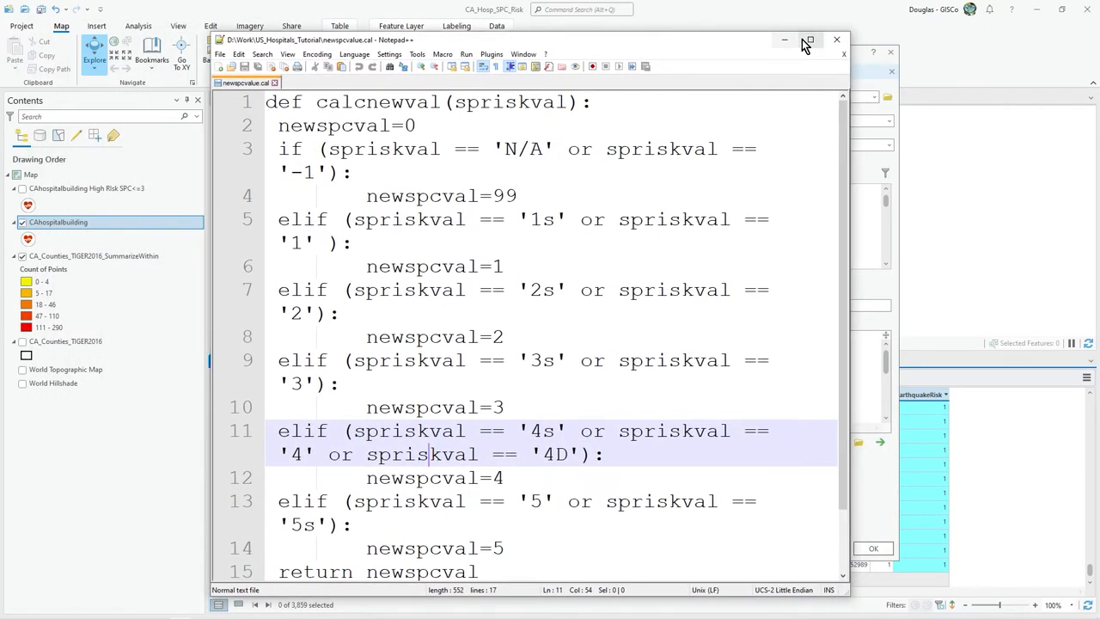
Maximize Notepad++ and deselect the calcnewval code in newspcvalue.cal to review it.
{"action": "left_click", "coordinate": [809, 40]}
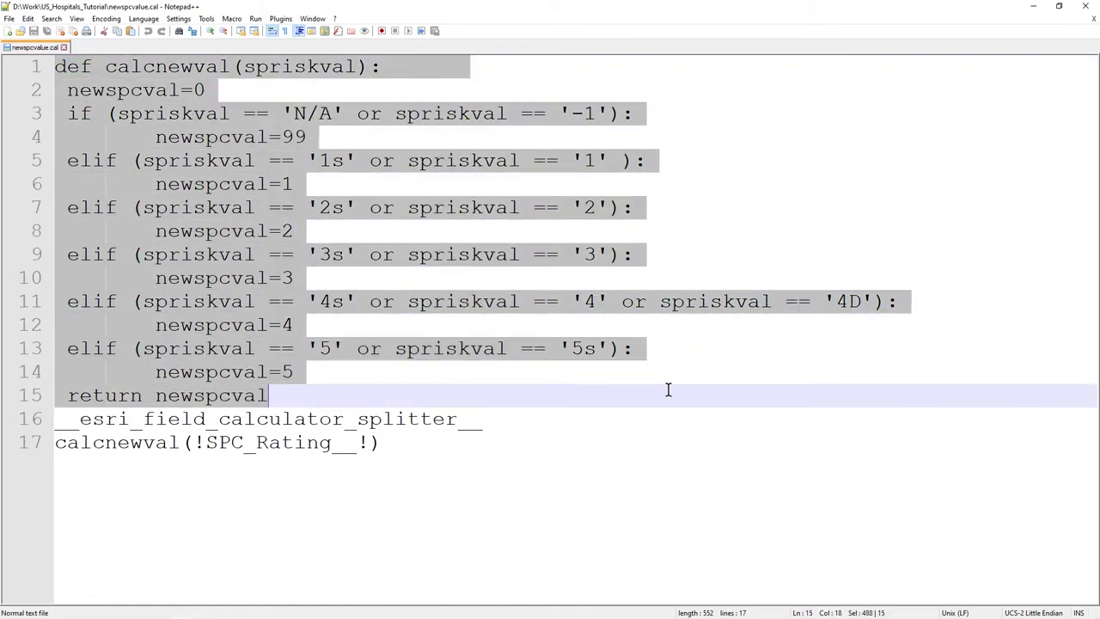
{"action": "left_click", "coordinate": [383, 442]}
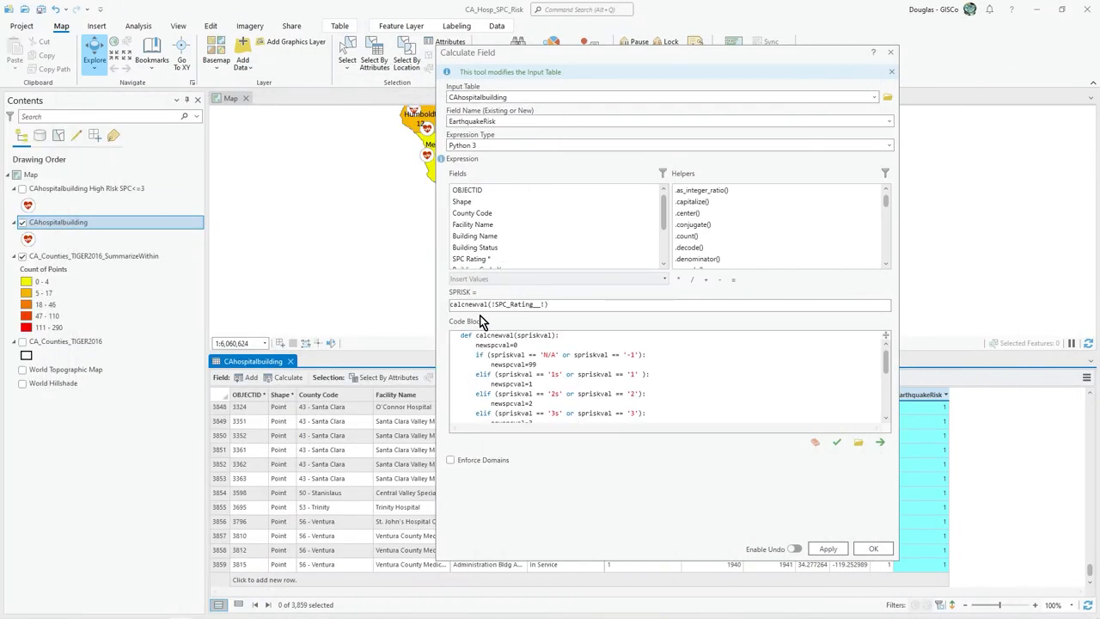
{"action": "mouse_move", "coordinate": [929, 469]}
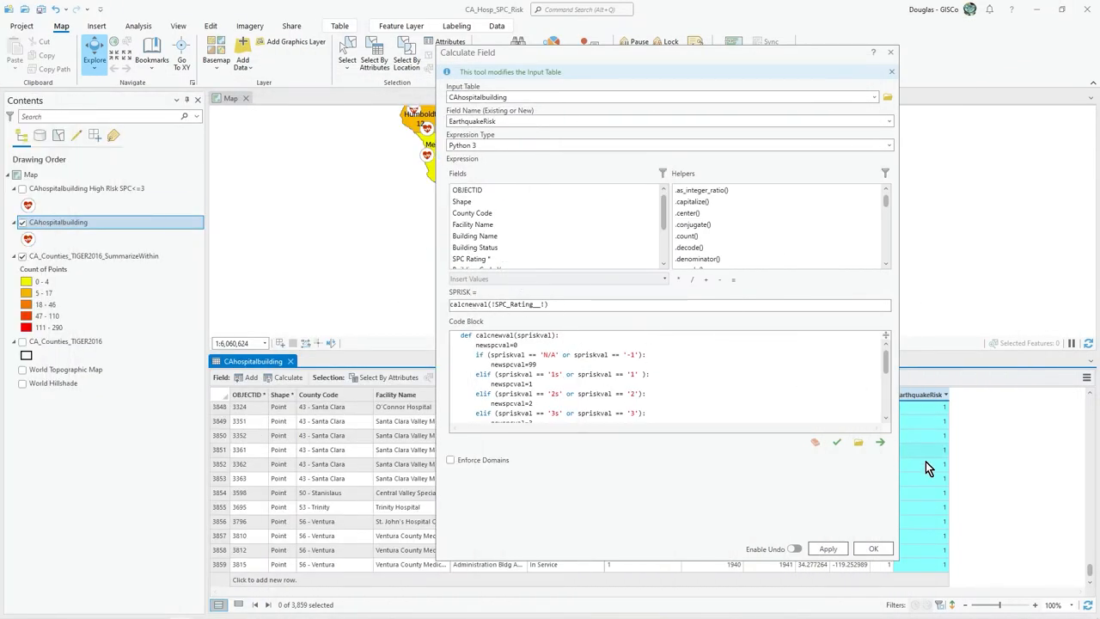
{"action": "mouse_move", "coordinate": [880, 442]}
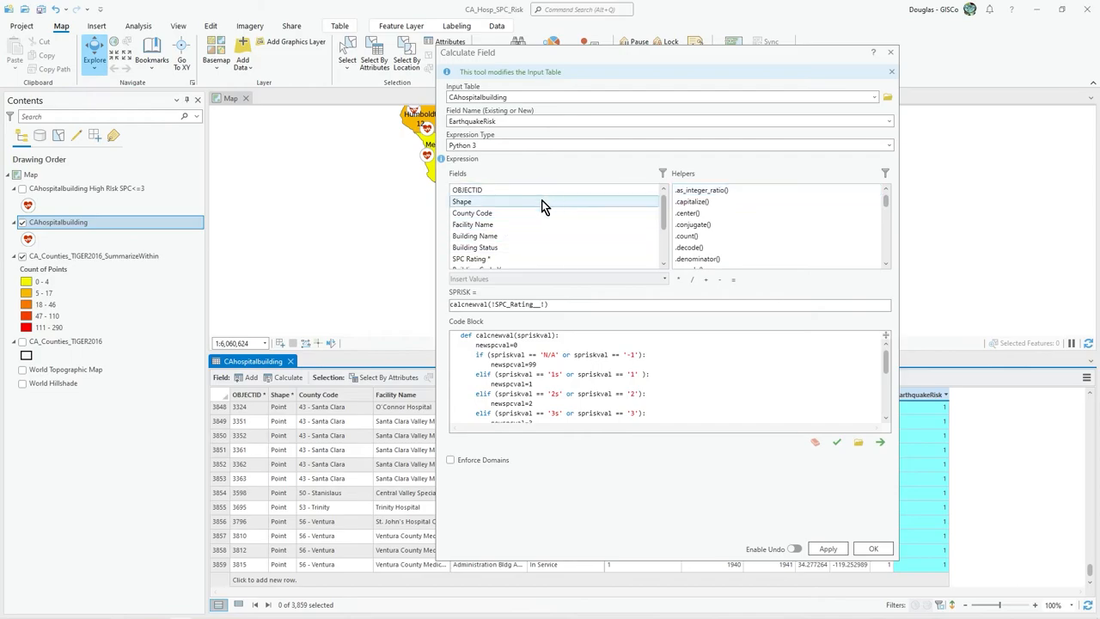
{"action": "mouse_move", "coordinate": [692, 178]}
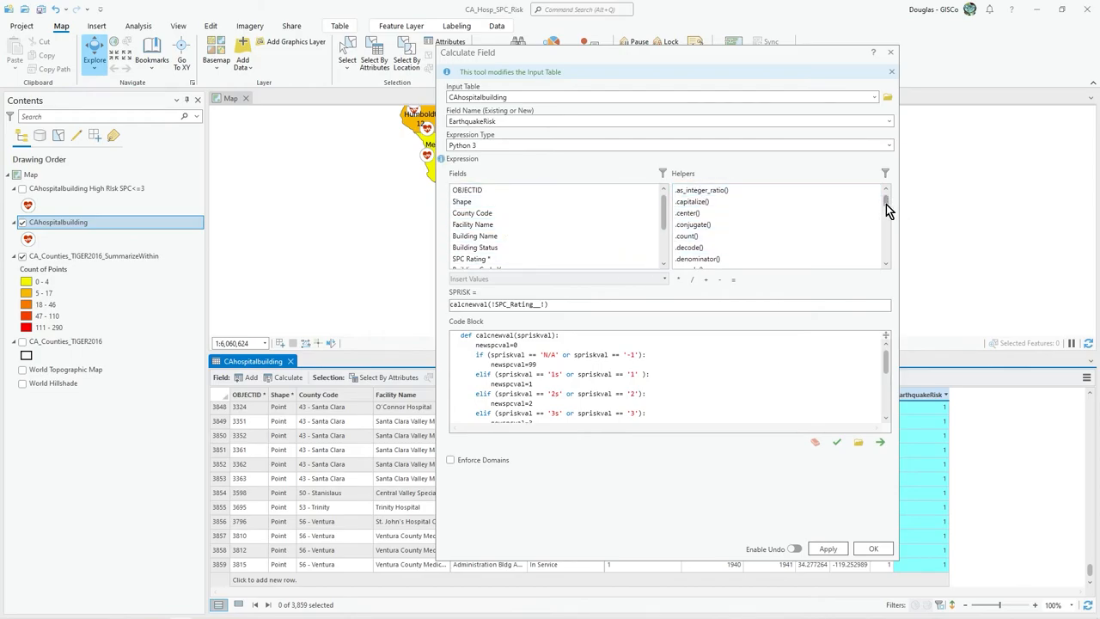
{"action": "scroll", "scroll_direction": "down", "scroll_amount": 3}
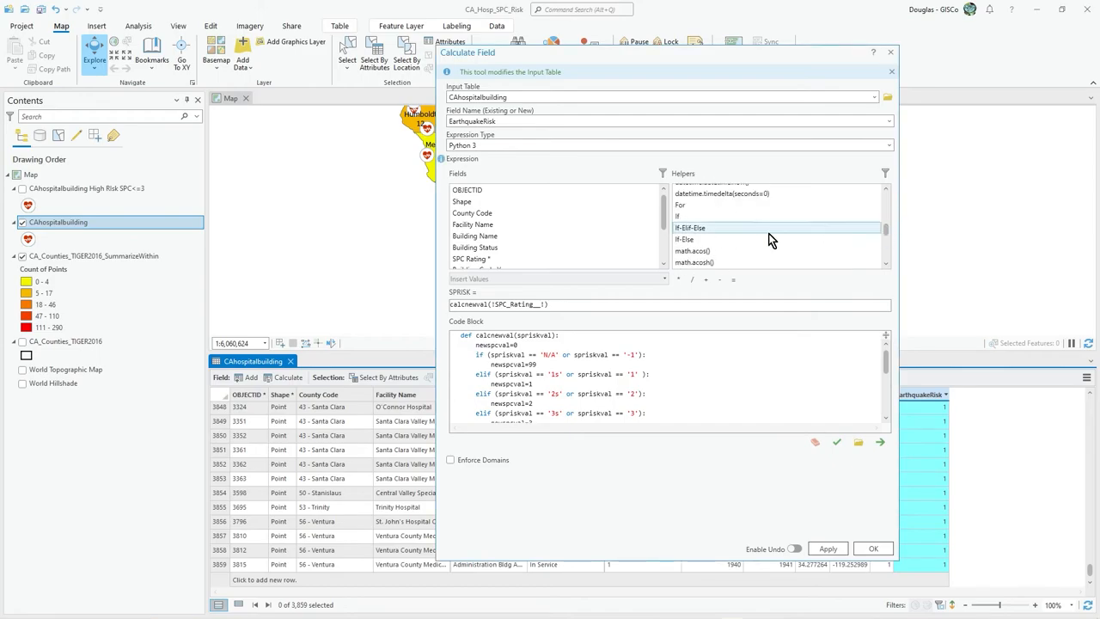
{"action": "scroll", "scroll_direction": "down", "scroll_amount": 3}
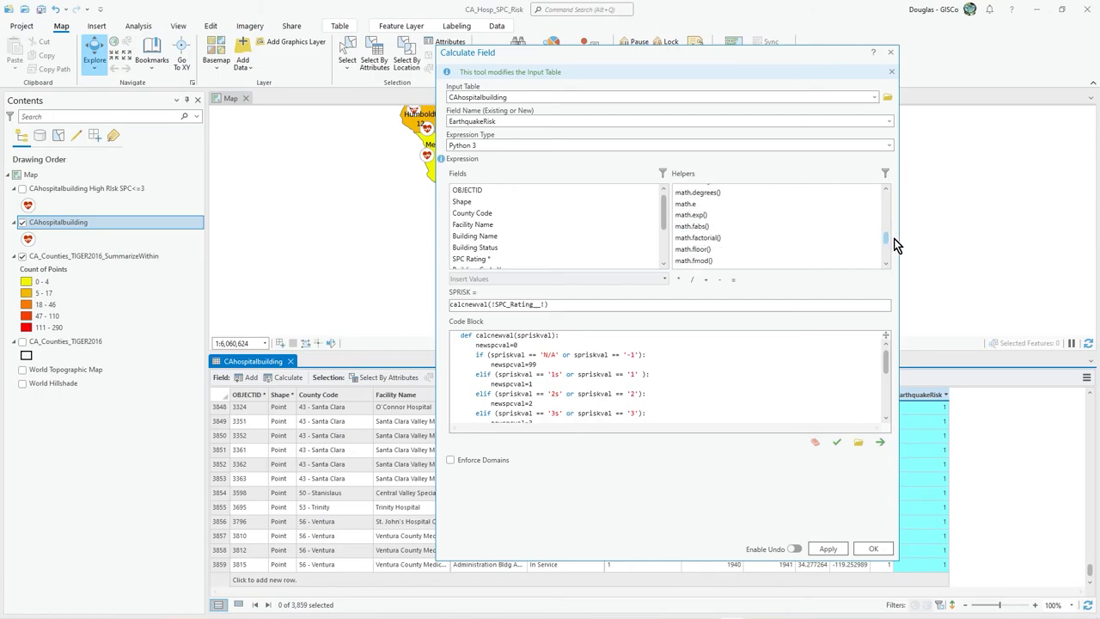
{"action": "scroll", "scroll_direction": "down", "scroll_amount": 3}
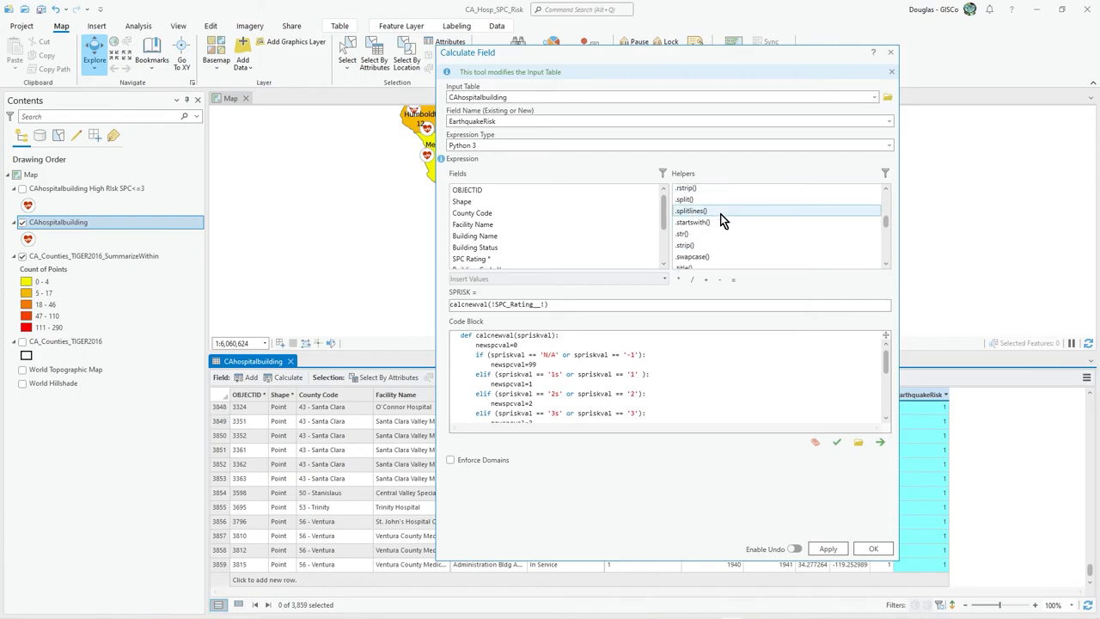
{"action": "mouse_move", "coordinate": [719, 246]}
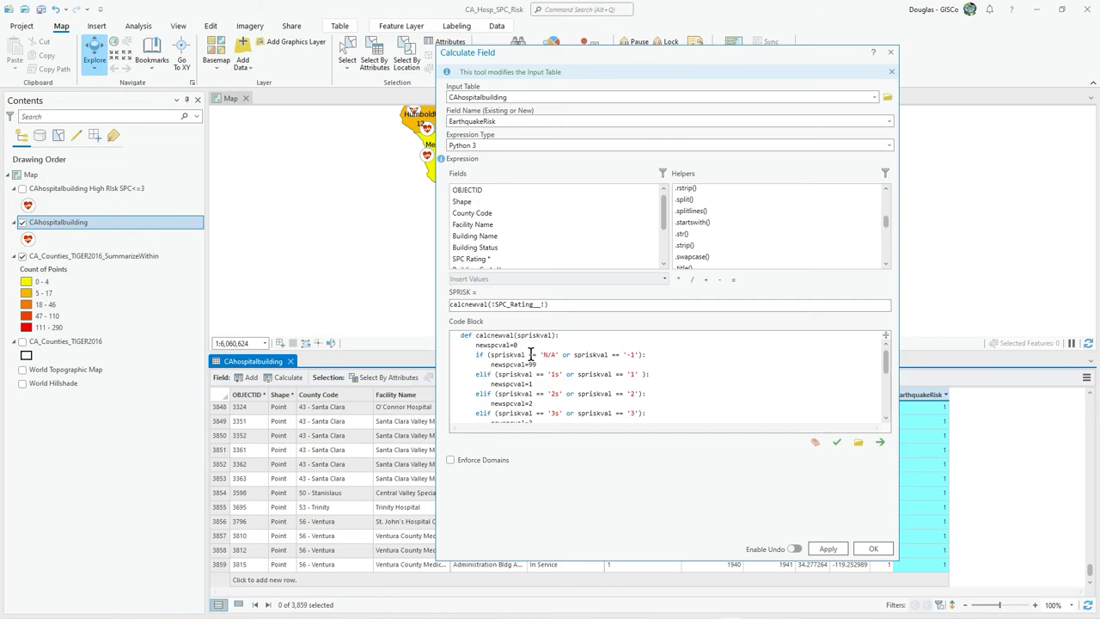
{"action": "mouse_move", "coordinate": [745, 222]}
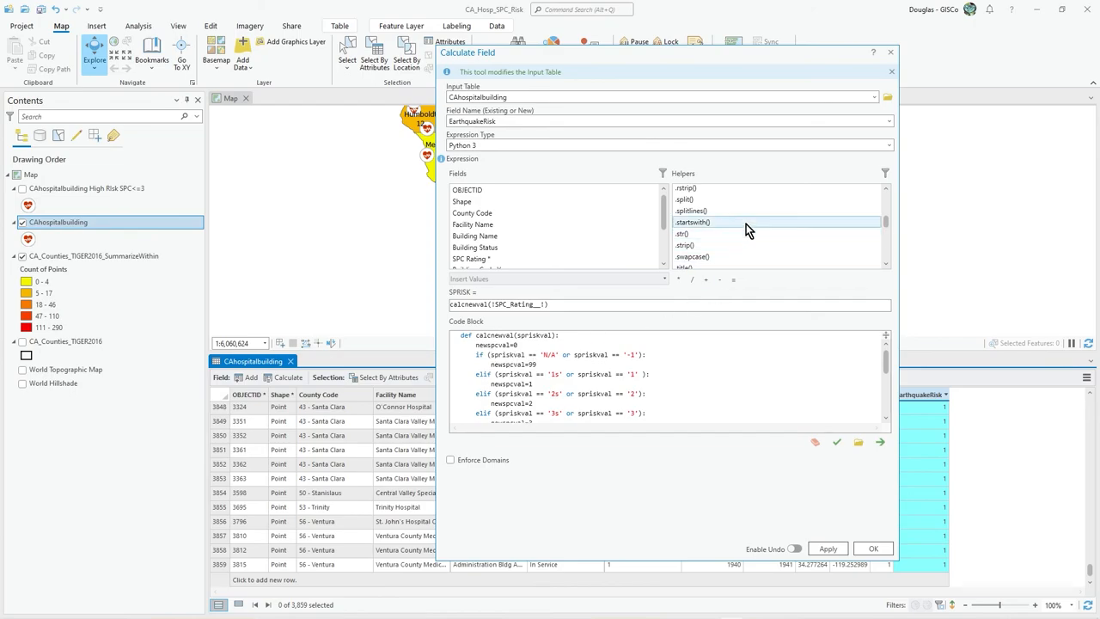
{"action": "scroll", "scroll_direction": "up", "scroll_amount": 3}
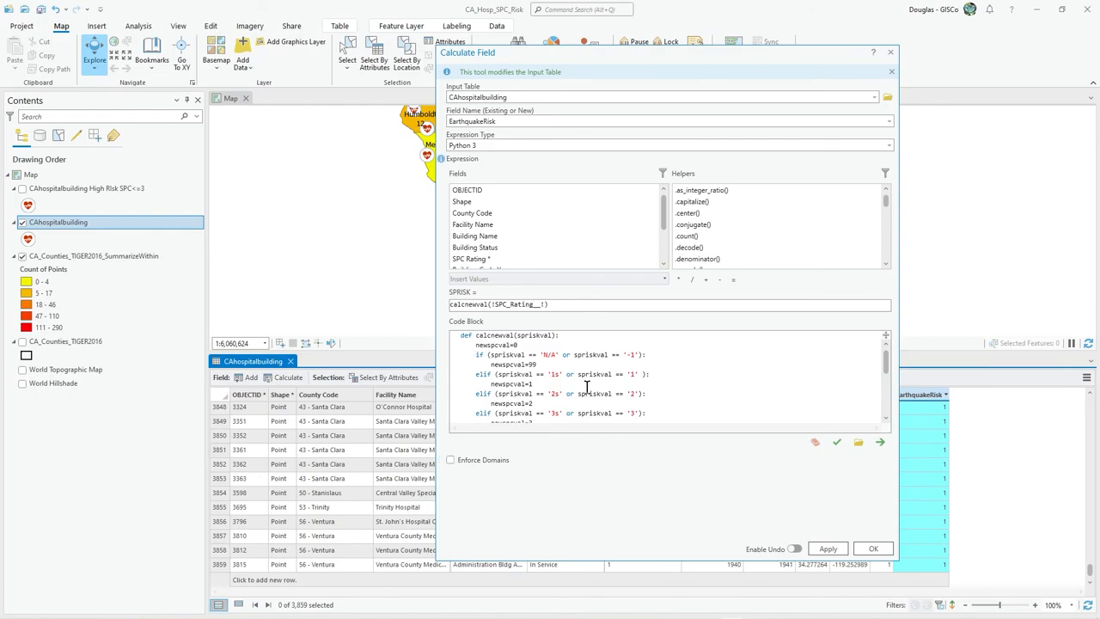
{"action": "mouse_move", "coordinate": [511, 438]}
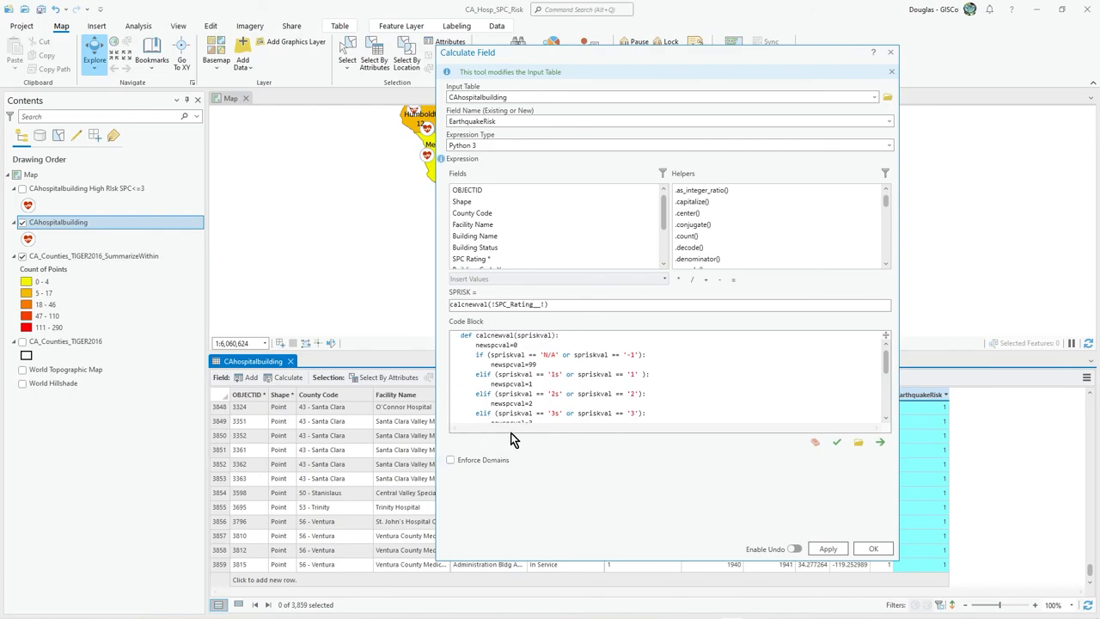